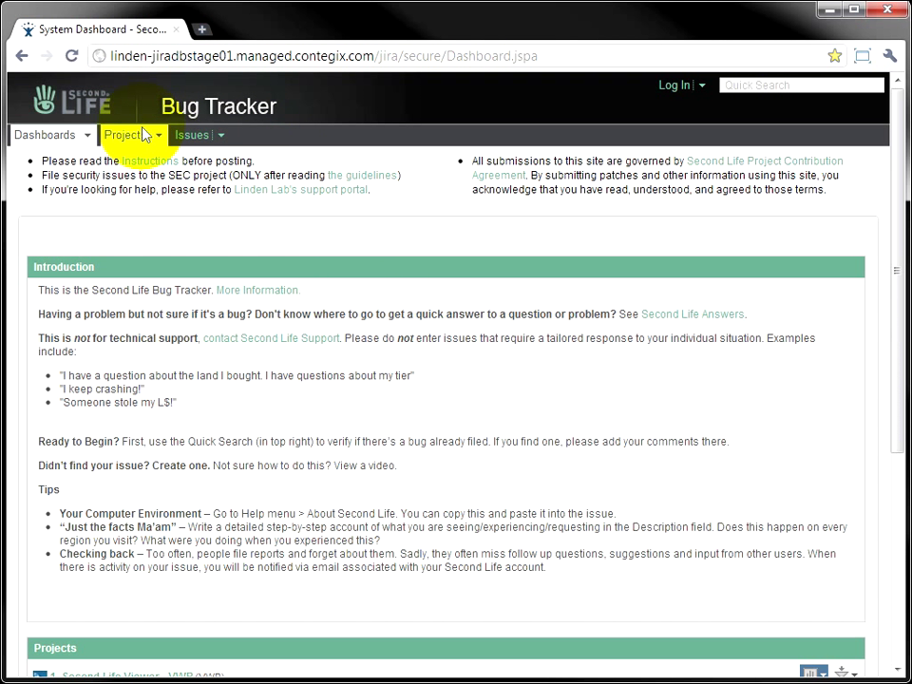
pyautogui.moveTo(494, 333)
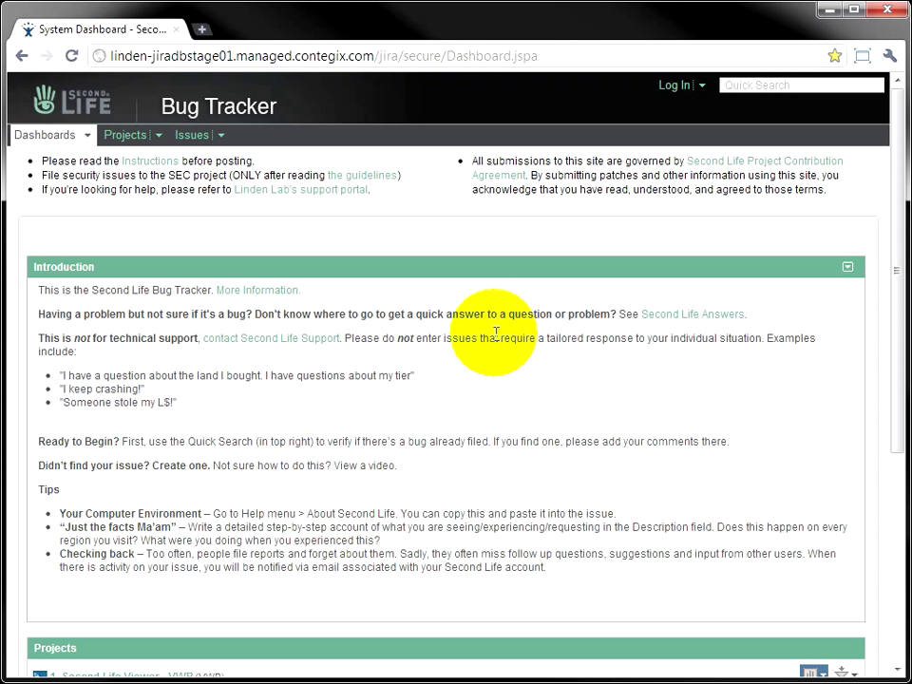
pyautogui.moveTo(554, 211)
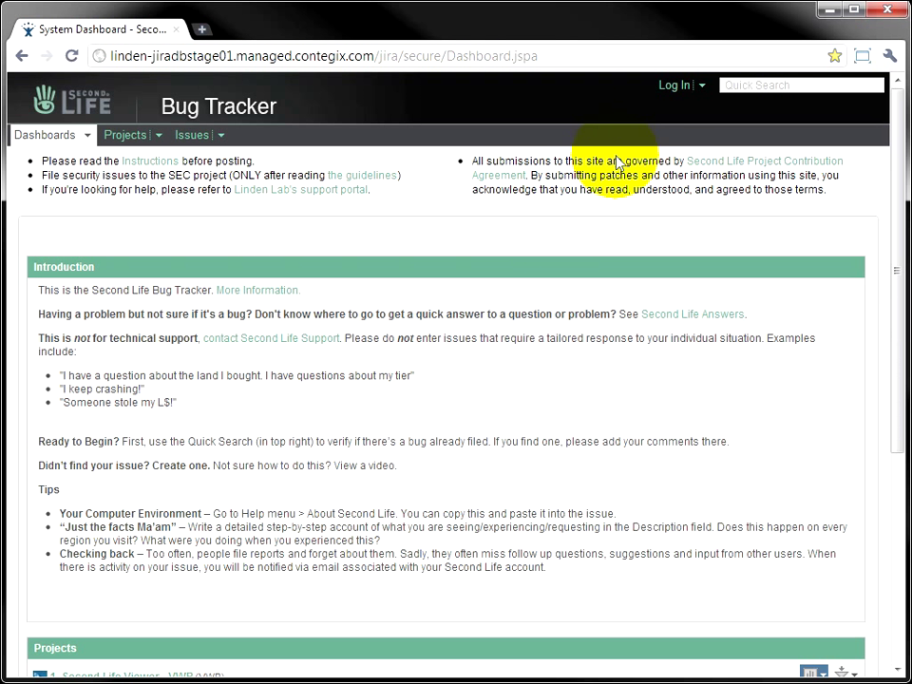
# Start signing in from the Log In link on the System Dashboard.
pyautogui.click(675, 84)
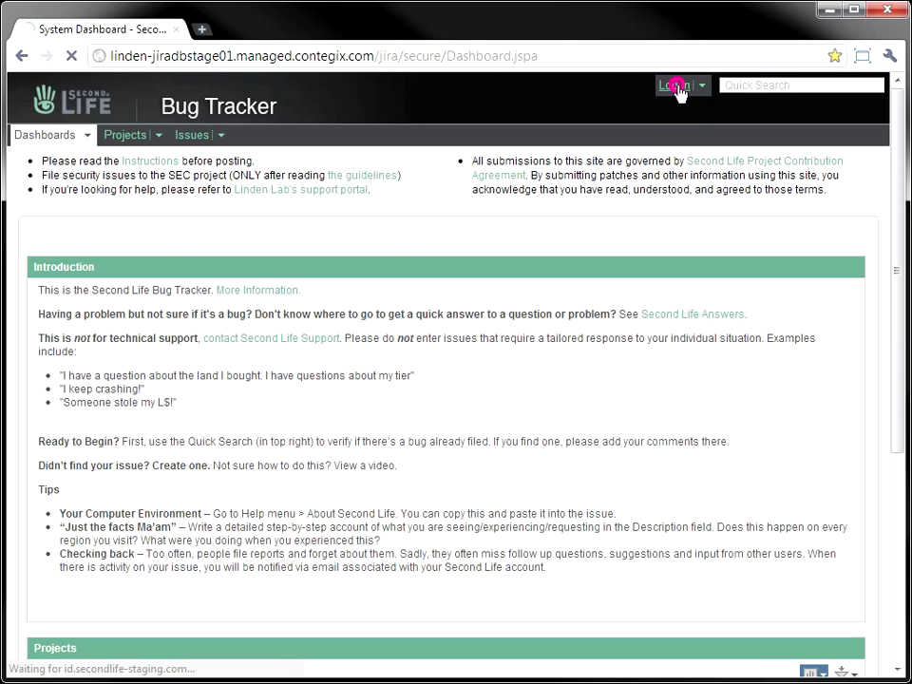
# Sign in with first name 'Torley' and submit the login.
pyautogui.click(673, 85)
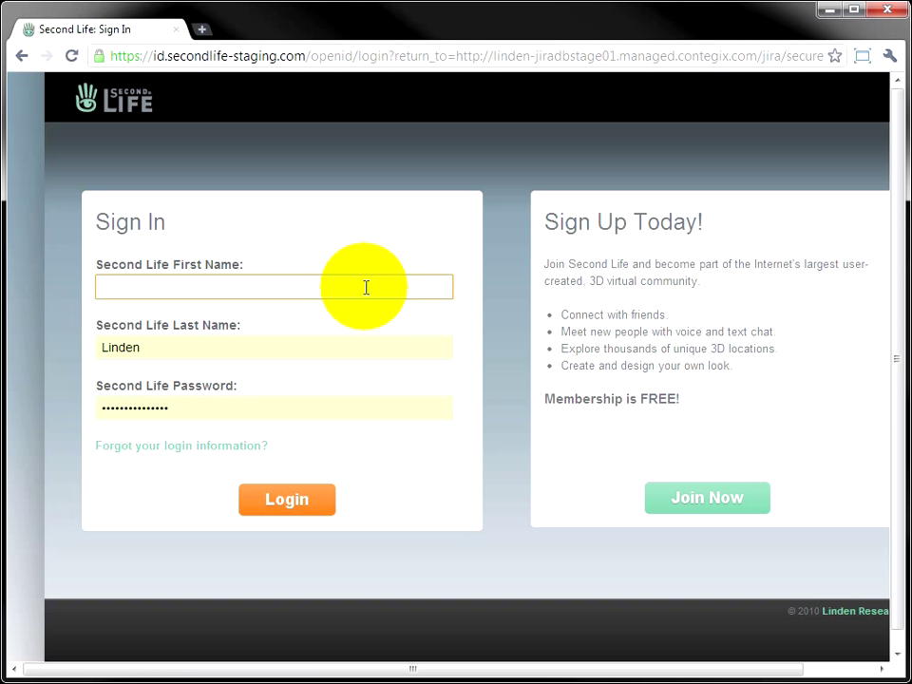
pyautogui.write('Torley')
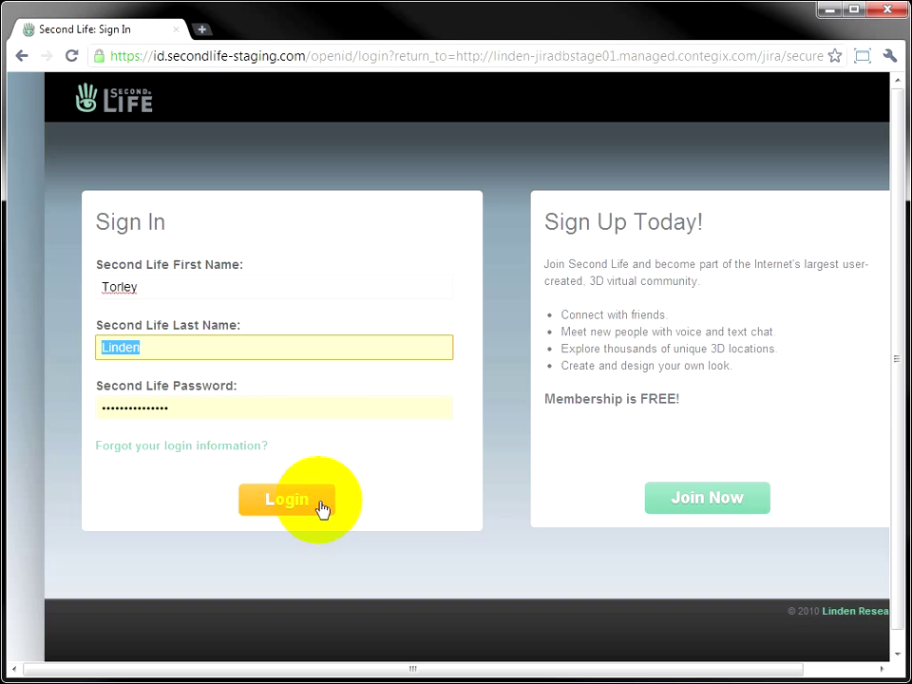
pyautogui.click(286, 500)
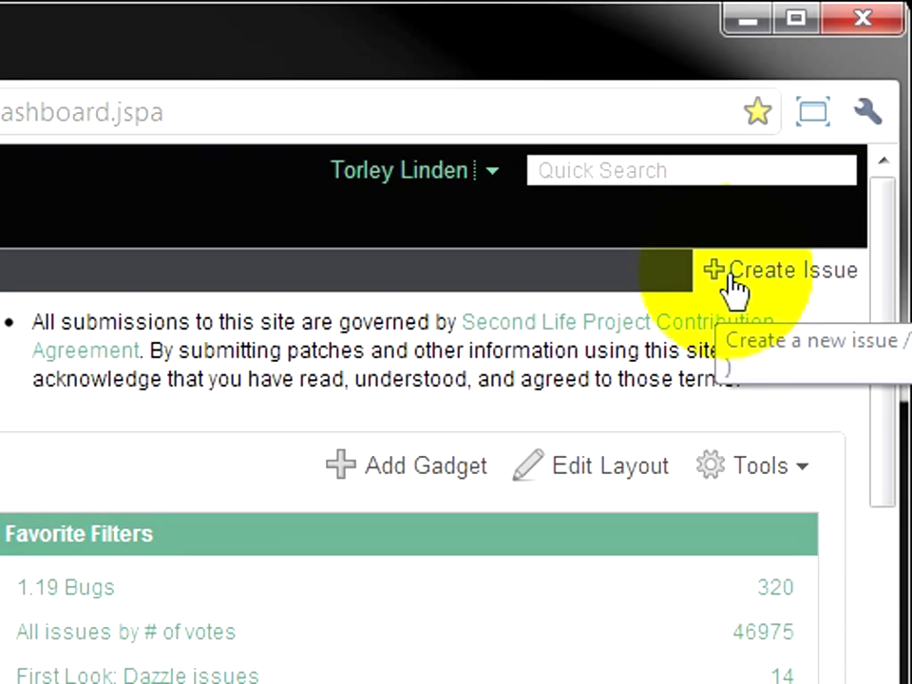
pyautogui.moveTo(171, 518)
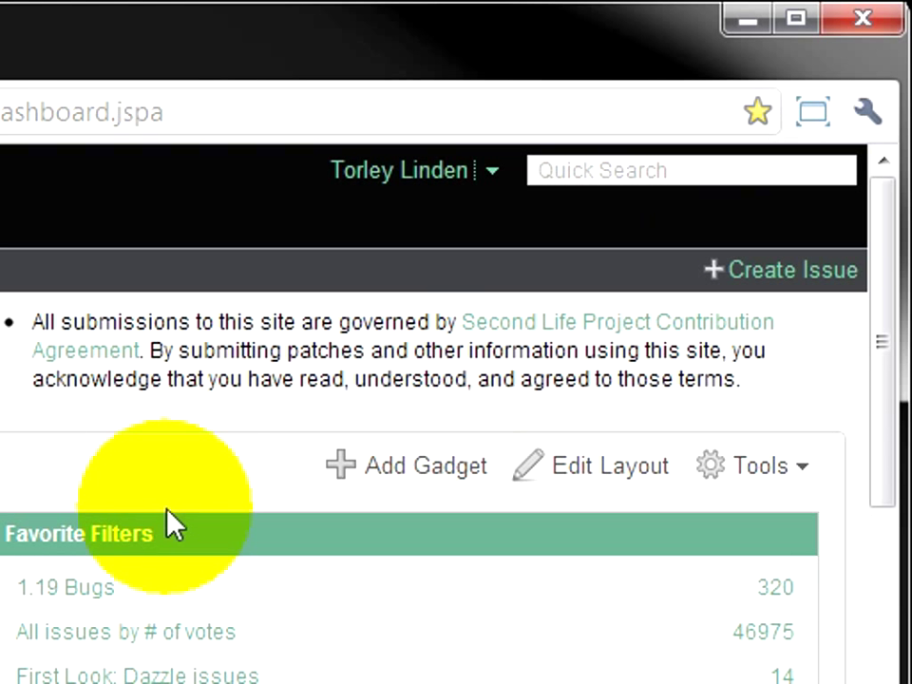
pyautogui.moveTo(190, 475)
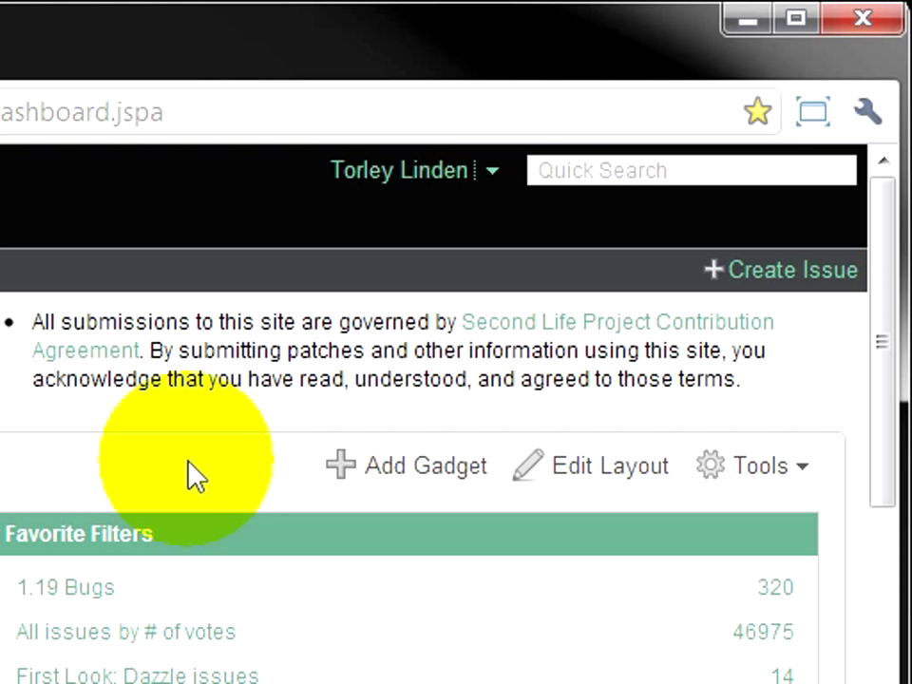
# View the Keyboard Shortcuts reference, then bring up the Create Issue form with 'c'.
pyautogui.click(791, 270)
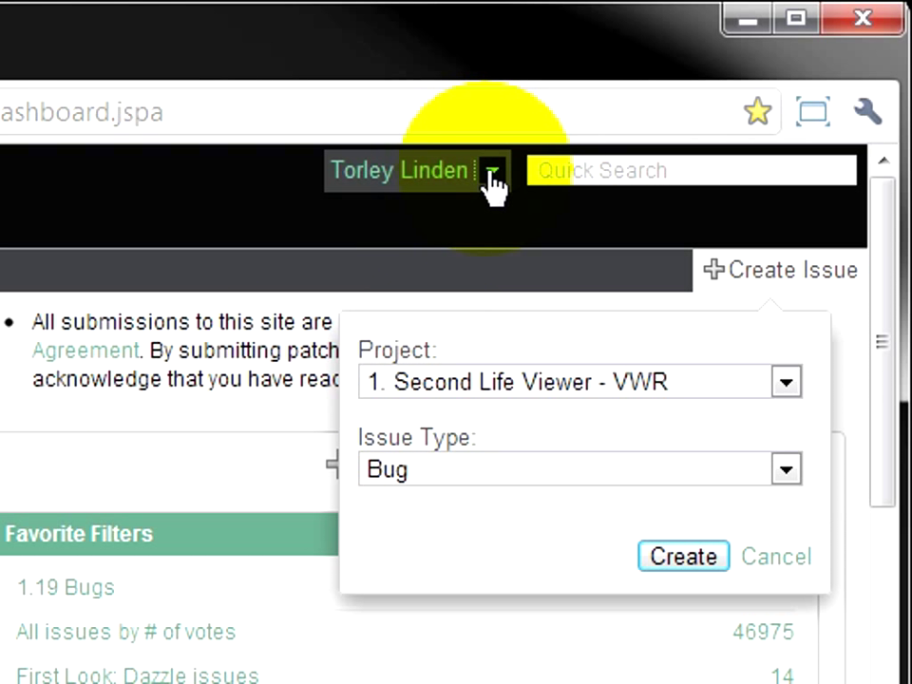
pyautogui.click(492, 170)
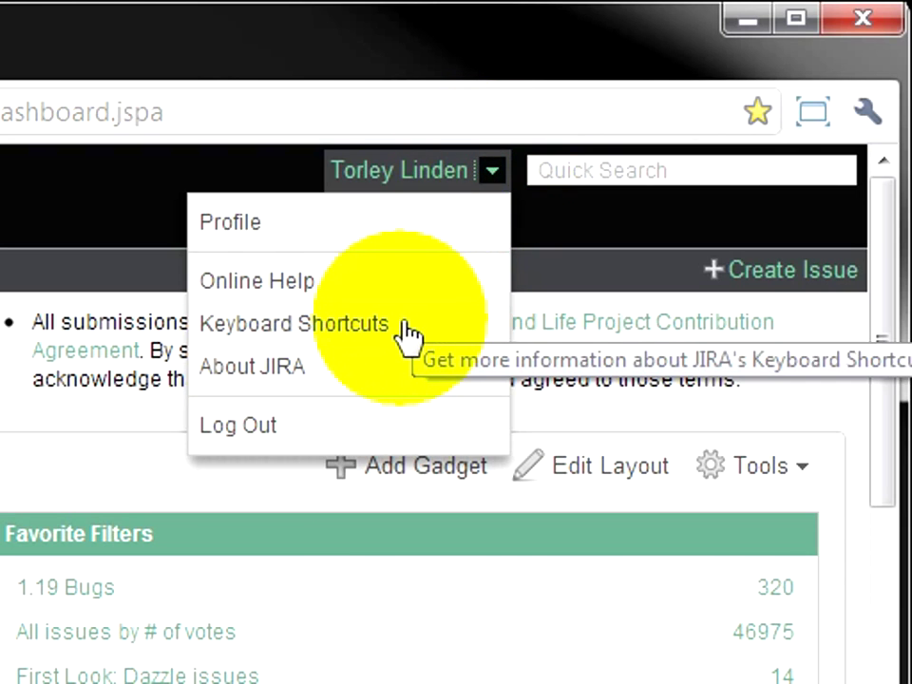
pyautogui.click(294, 323)
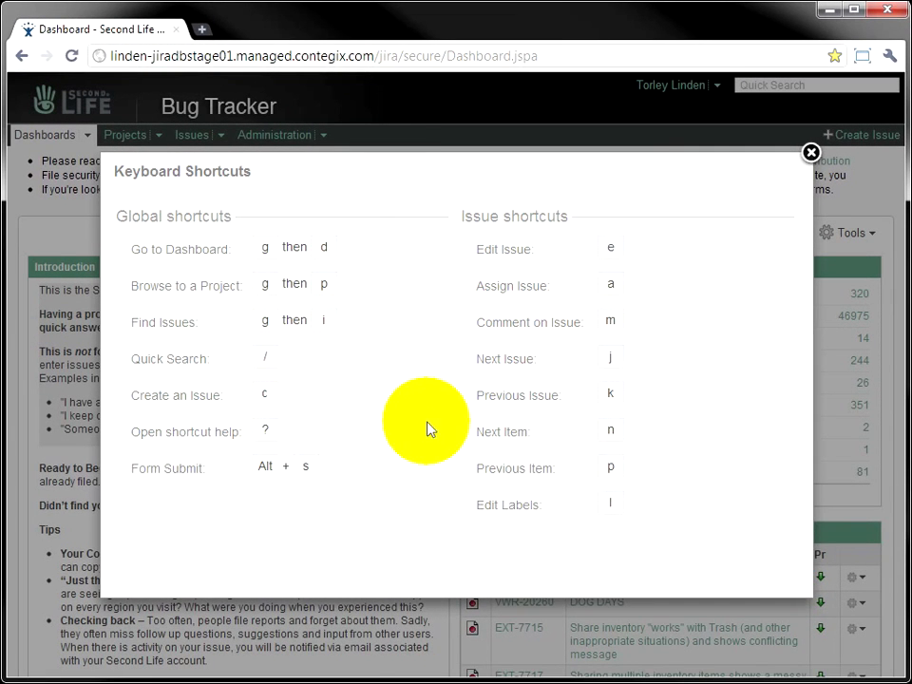
pyautogui.moveTo(400, 447)
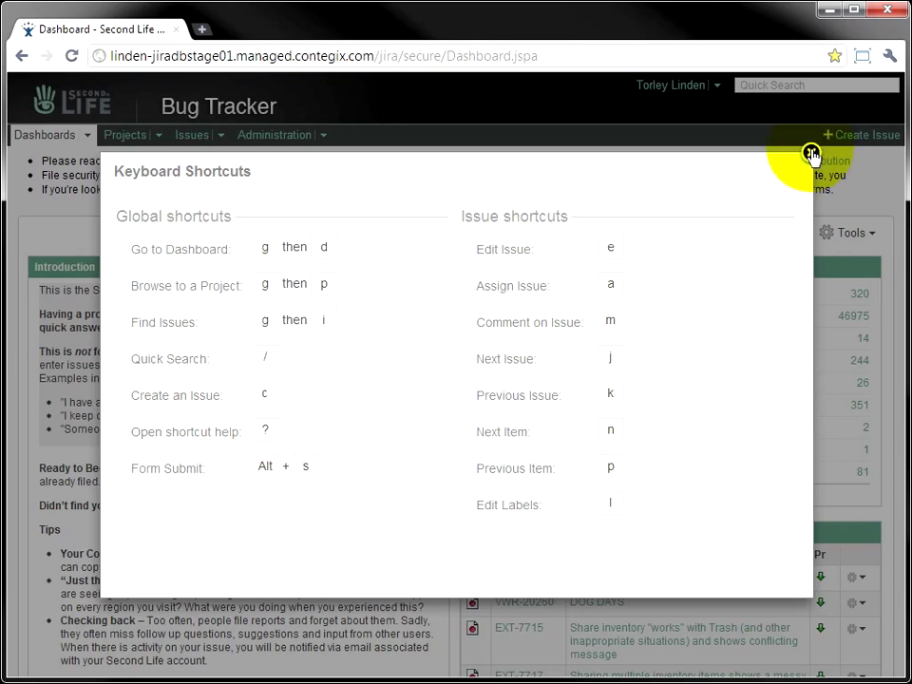
pyautogui.press('c')
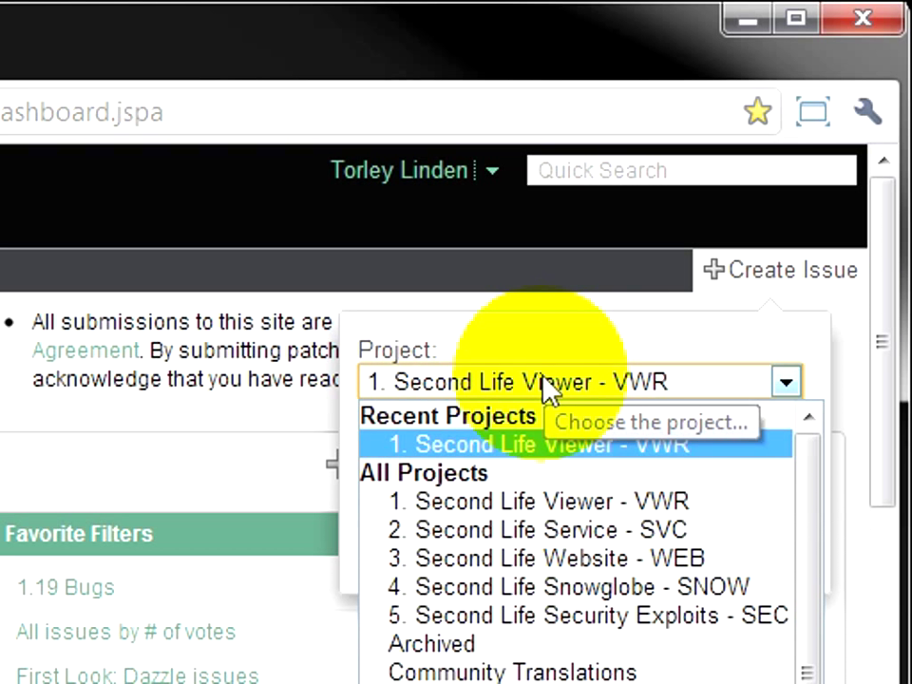
pyautogui.moveTo(542, 395)
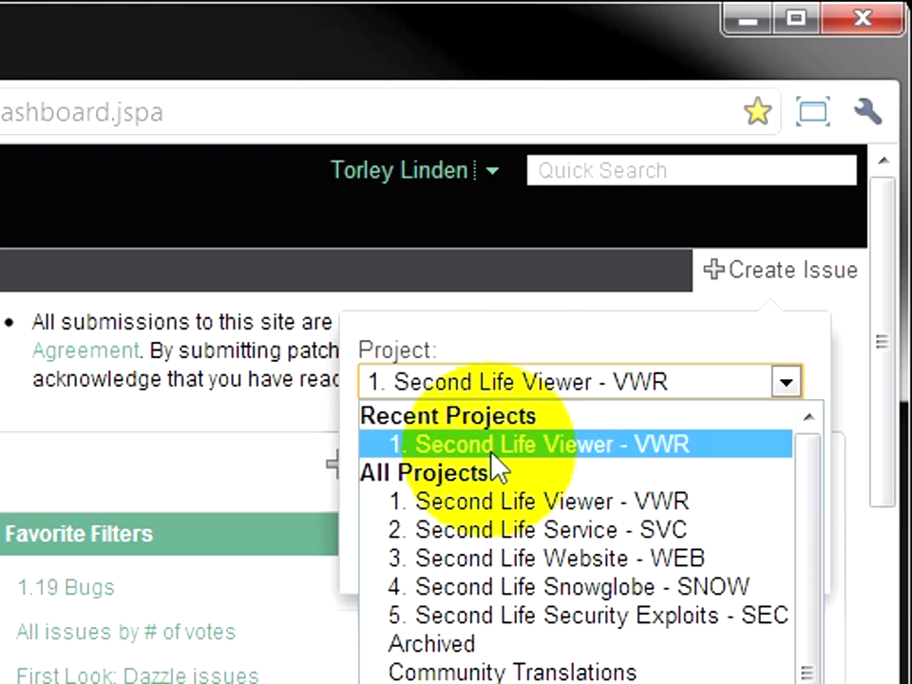
pyautogui.moveTo(447, 485)
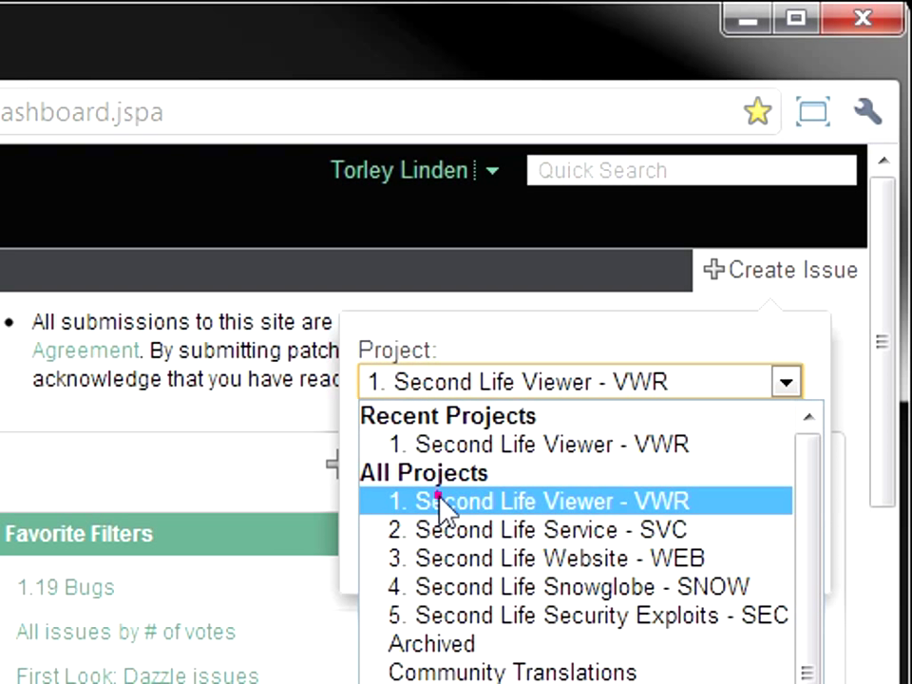
# Choose project Second Life Viewer - VWR and issue type Bug, then continue.
pyautogui.click(539, 501)
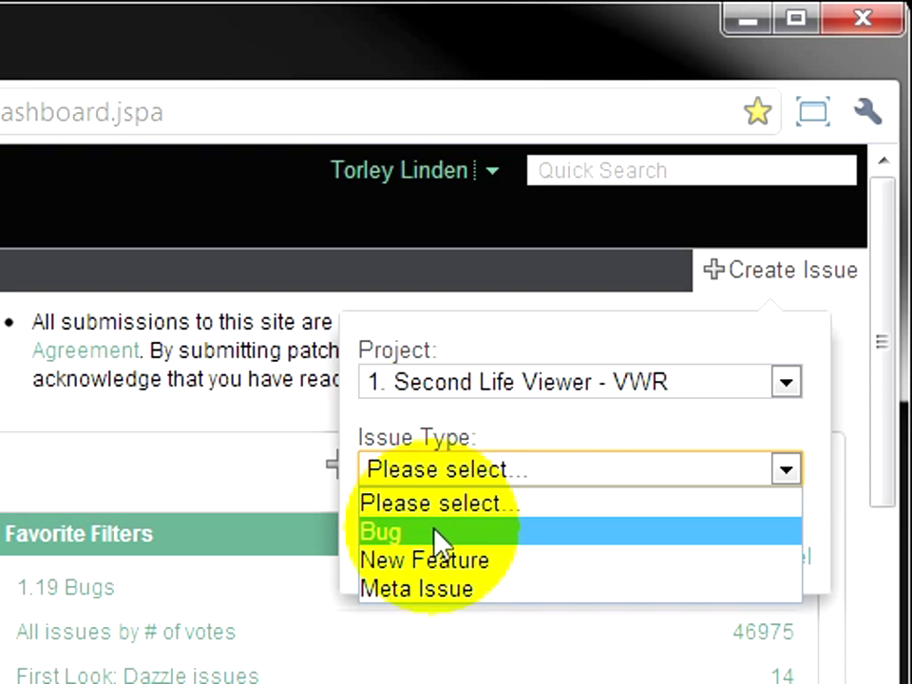
pyautogui.click(381, 532)
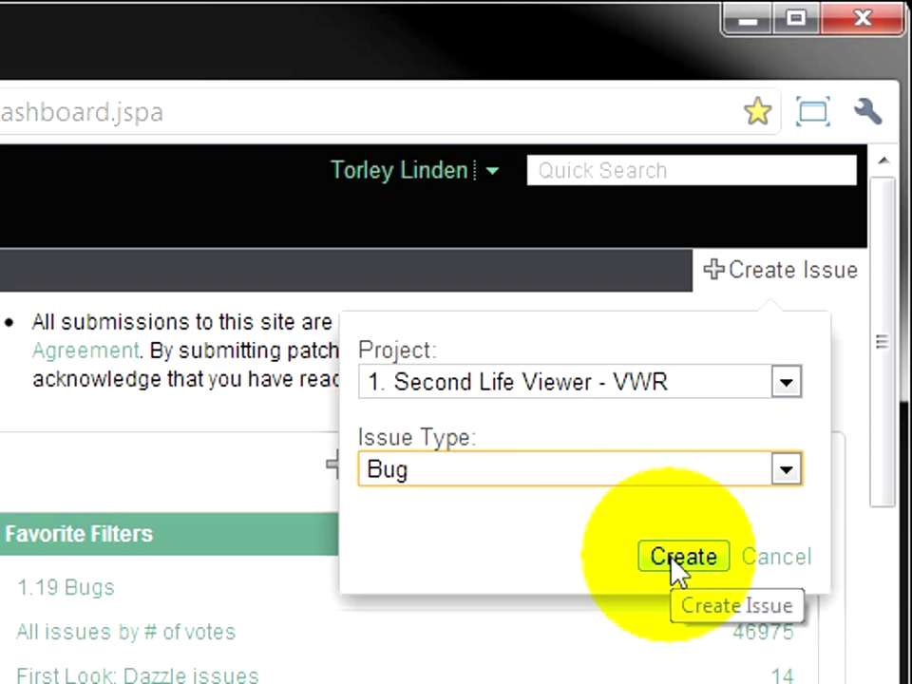
pyautogui.click(684, 557)
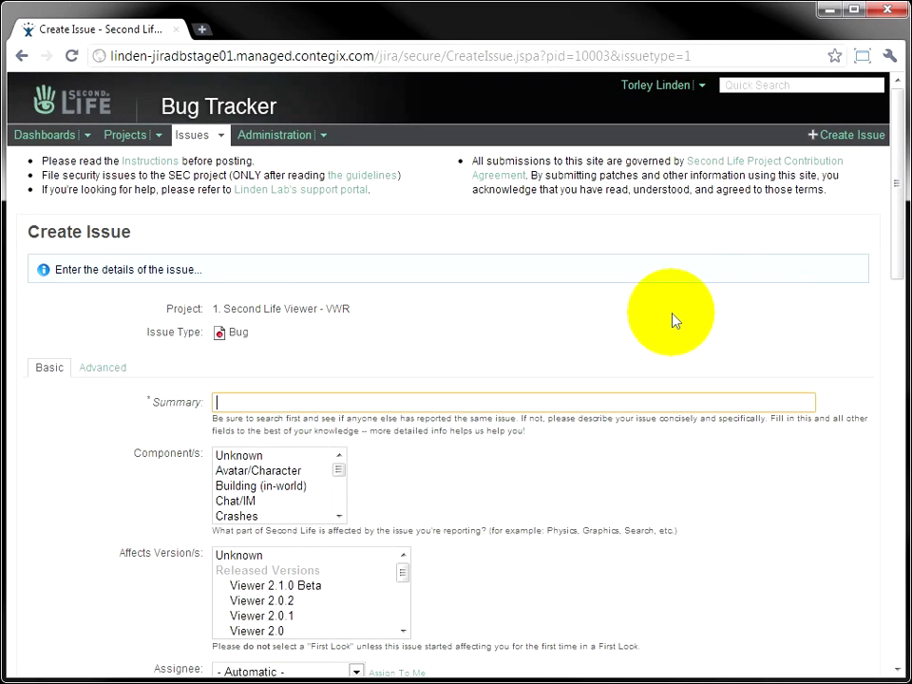
pyautogui.moveTo(662, 371)
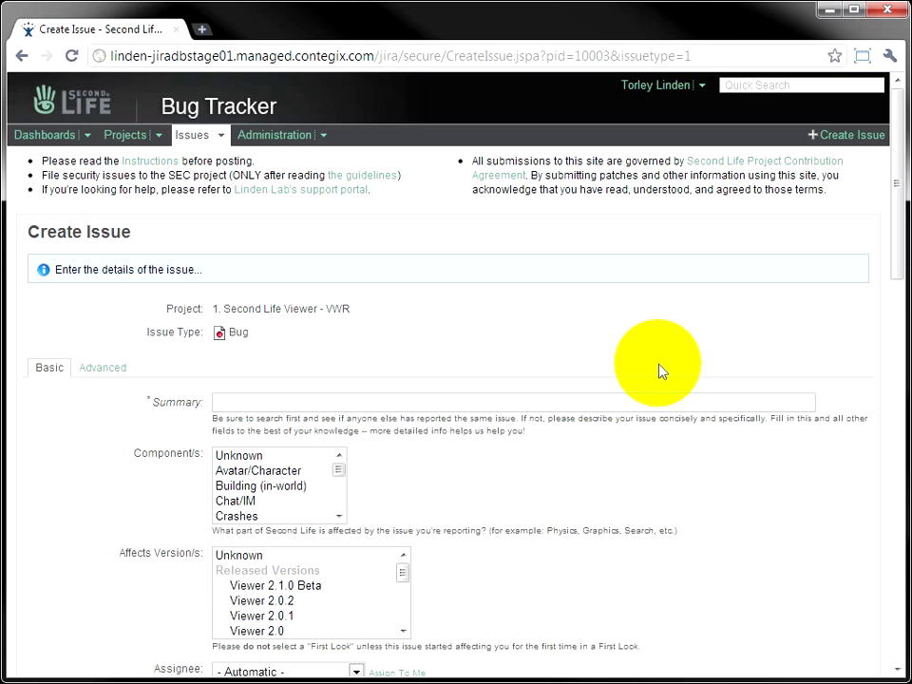
pyautogui.moveTo(777, 321)
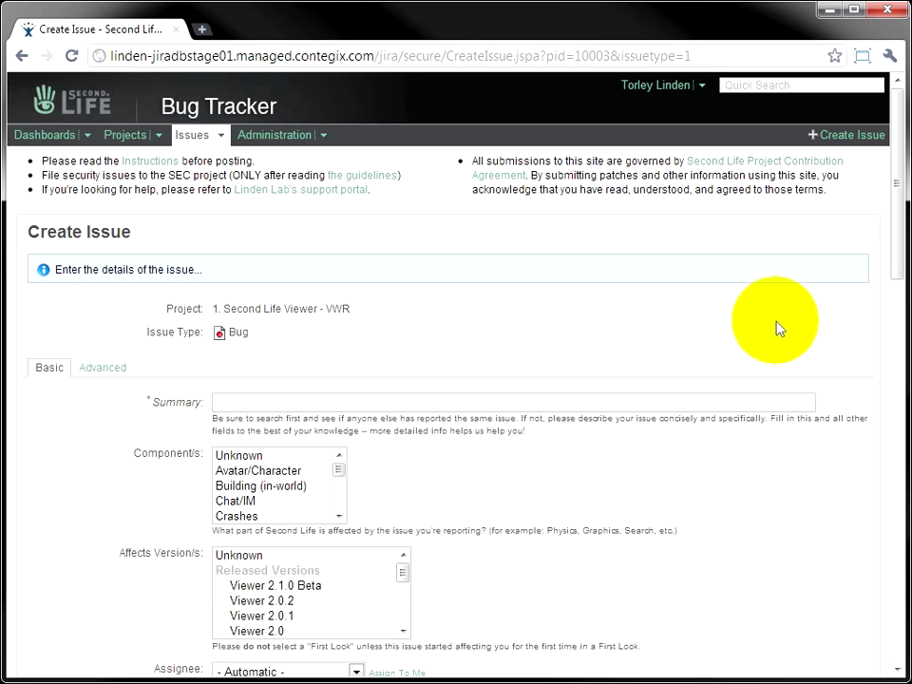
pyautogui.scroll(-3)
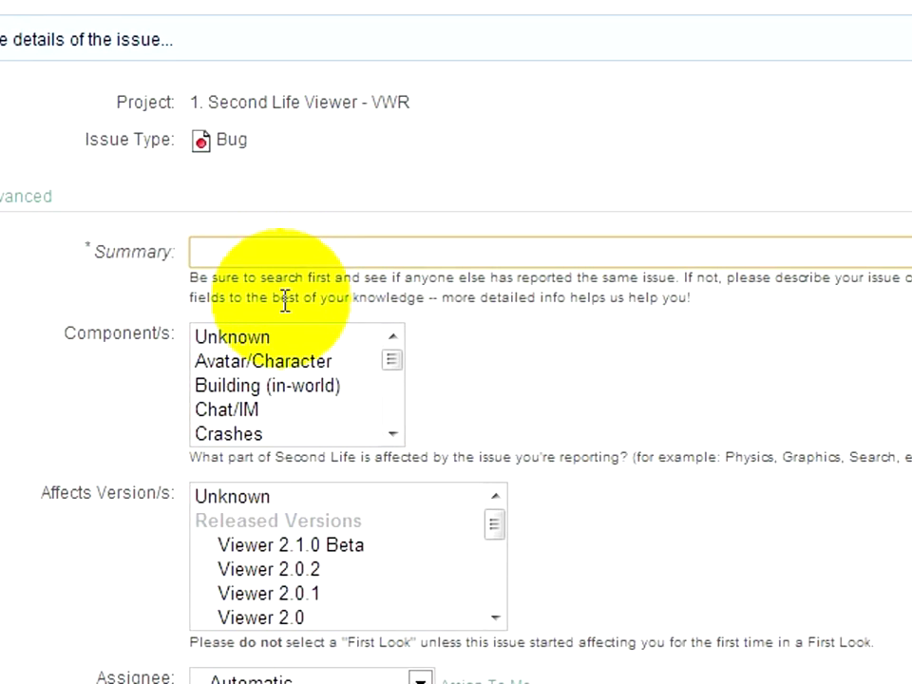
# Enter summary 'Prims unexpectedly turn red when rotated' and select component Building (in-world).
pyautogui.write('Prims unexpectedly turn red when rotated')
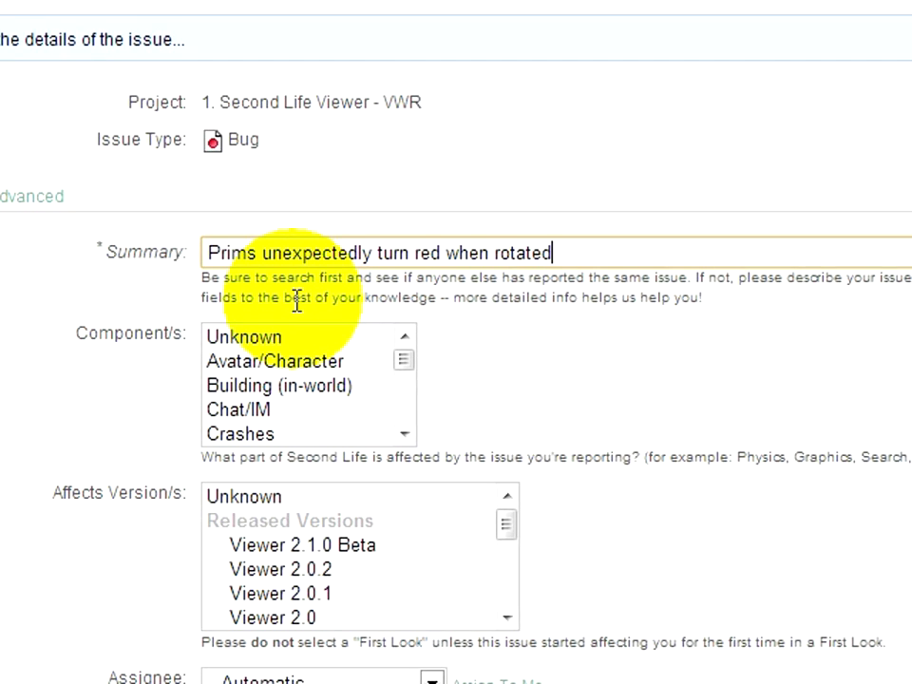
pyautogui.moveTo(157, 366)
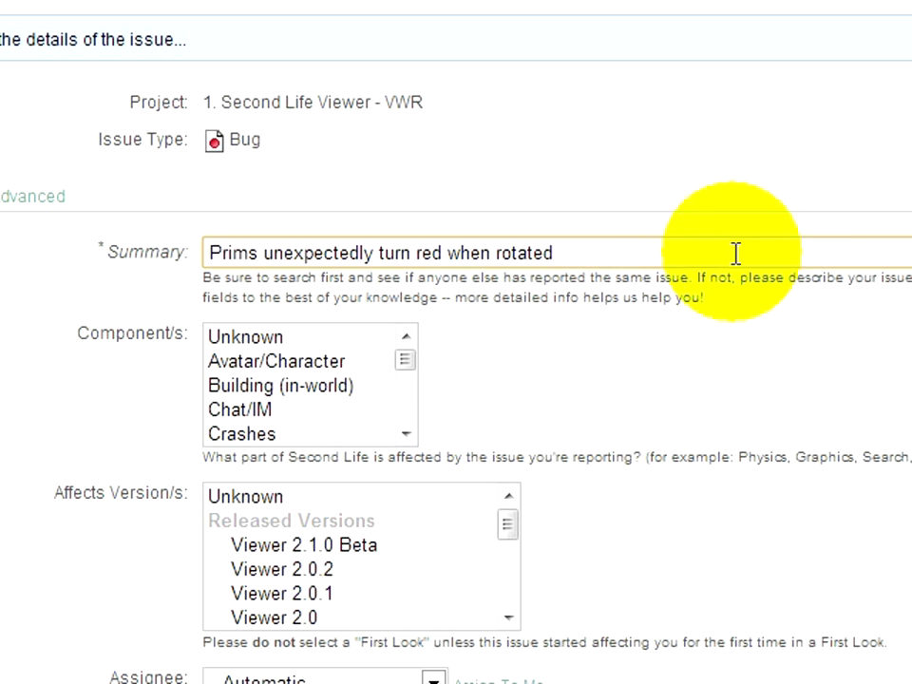
pyautogui.scroll(-3)
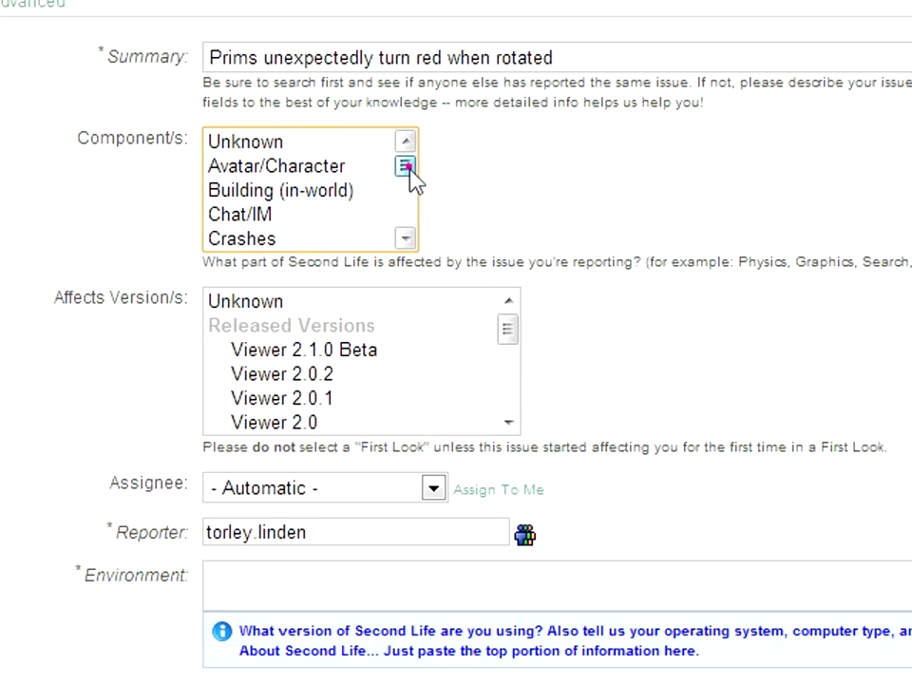
pyautogui.scroll(-3)
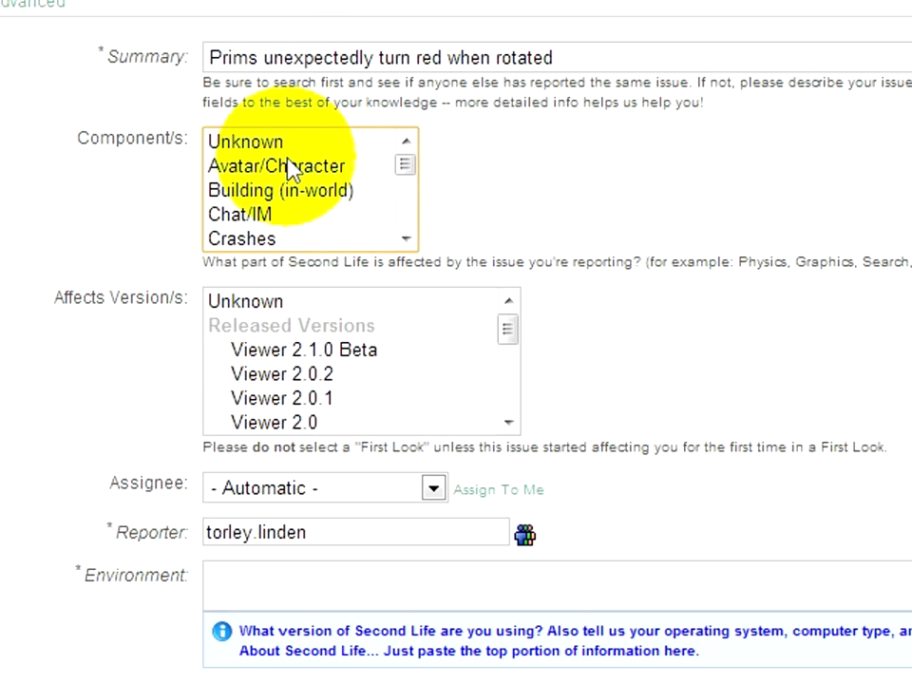
pyautogui.moveTo(300, 190)
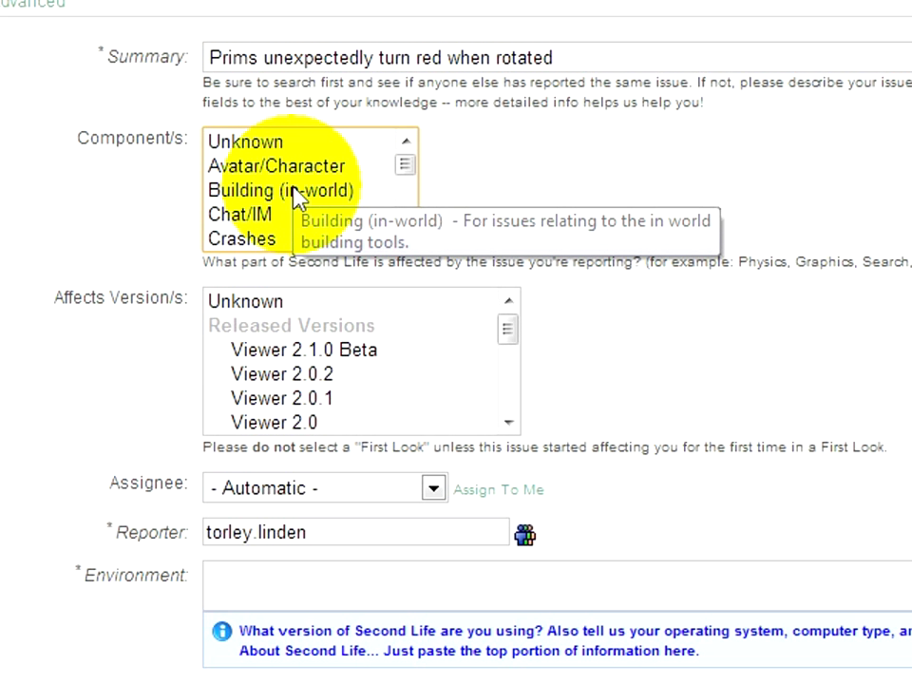
pyautogui.click(281, 190)
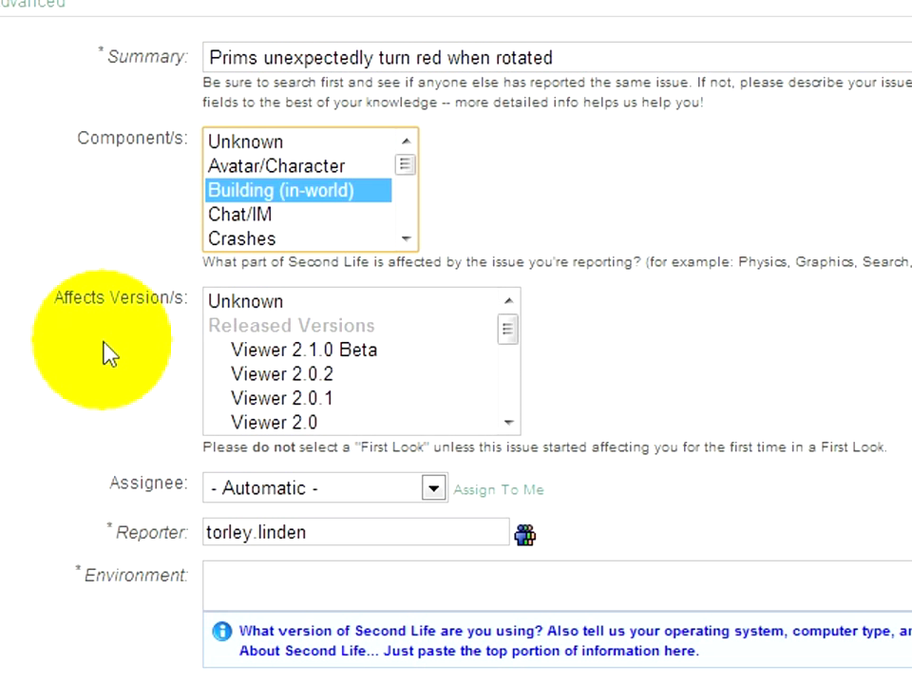
pyautogui.moveTo(110, 359)
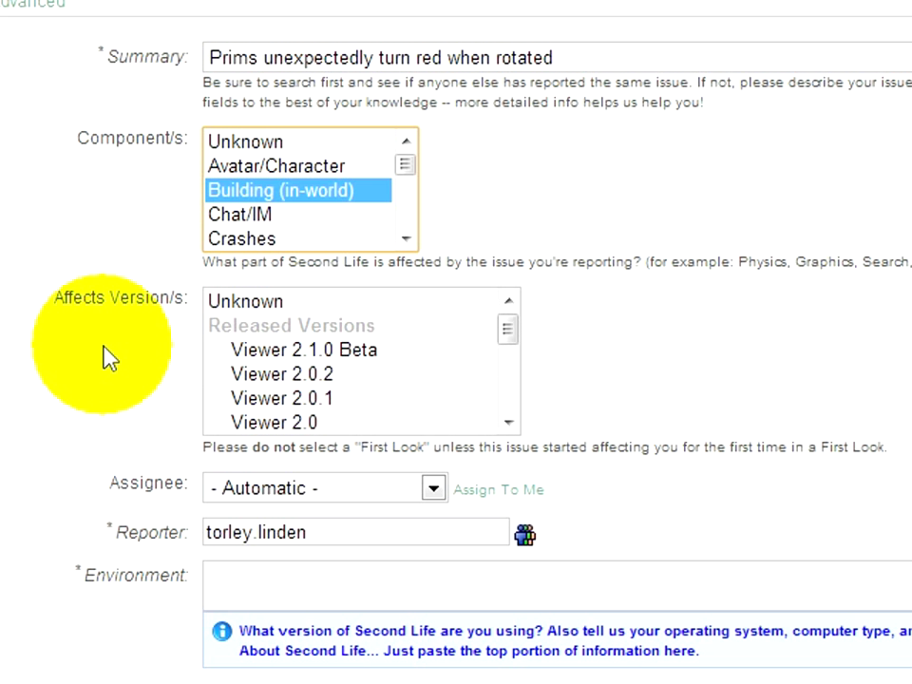
pyautogui.moveTo(103, 584)
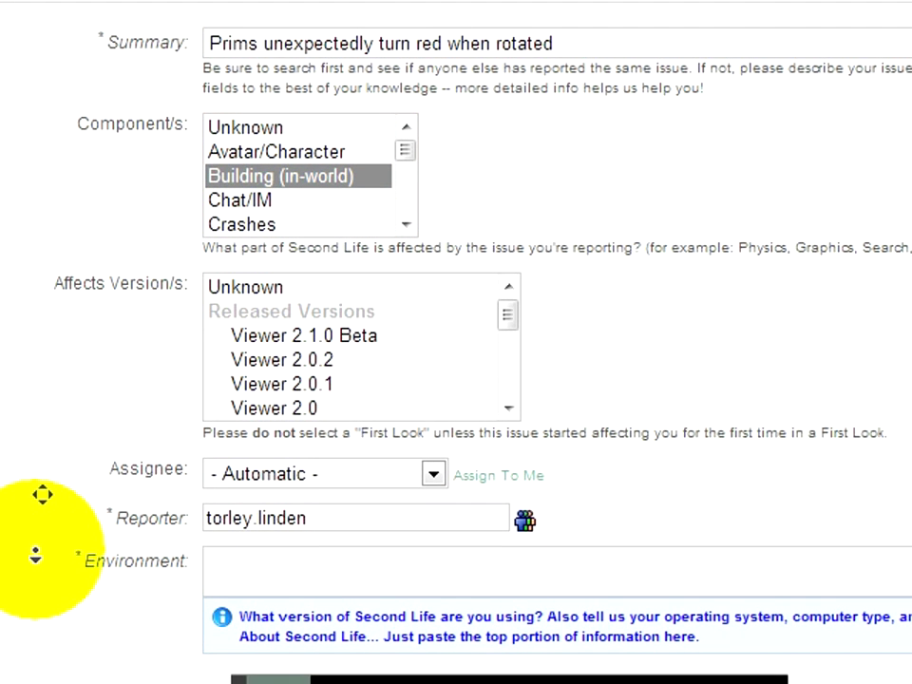
pyautogui.scroll(-3)
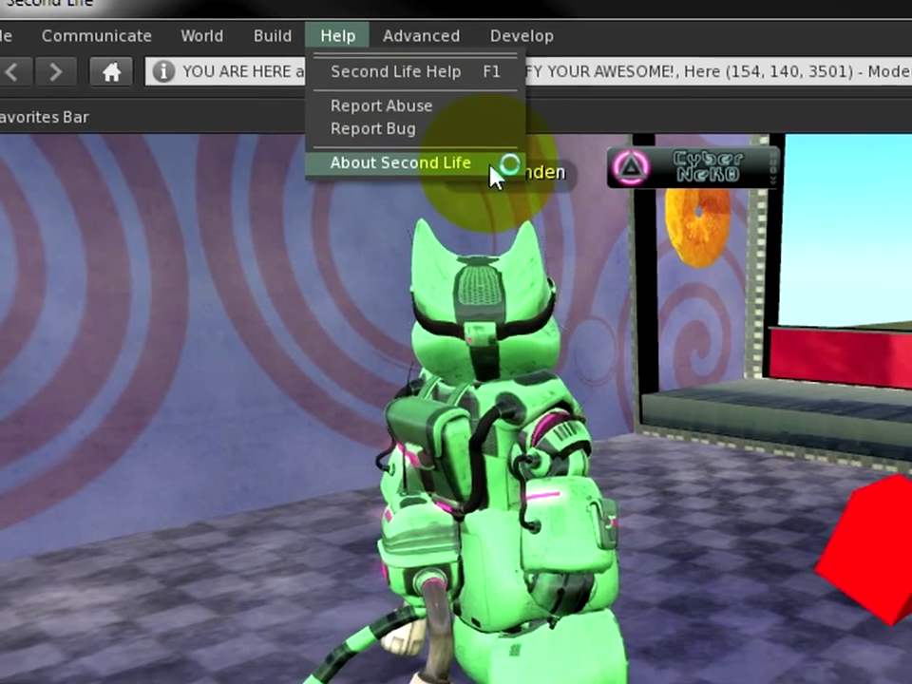
# Open About Second Life to get the viewer's version and system details.
pyautogui.click(400, 163)
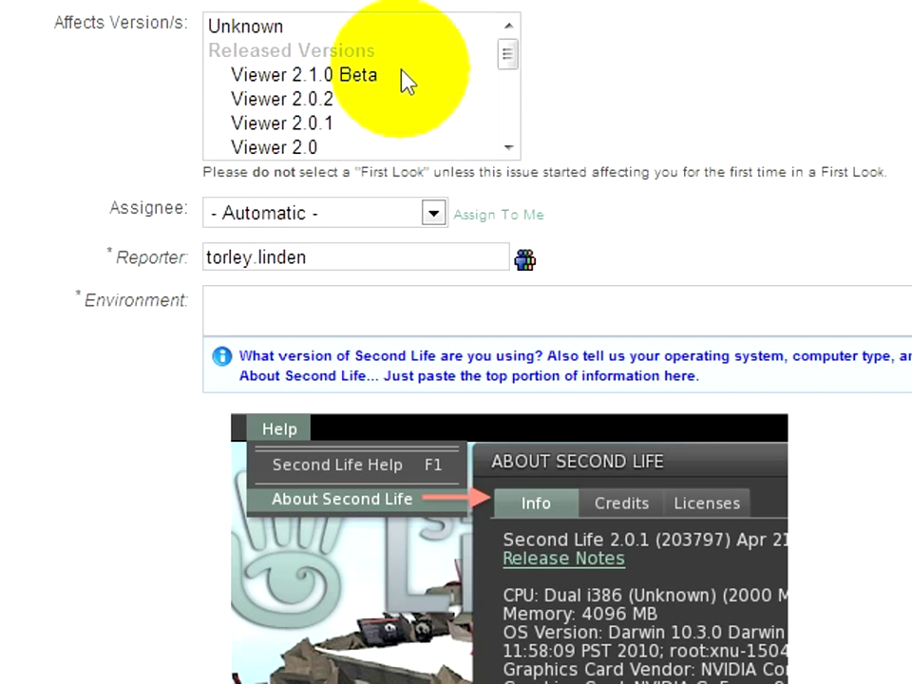
# Mark Viewer 2.1.0 Beta as affected and paste system details into Environment.
pyautogui.click(305, 75)
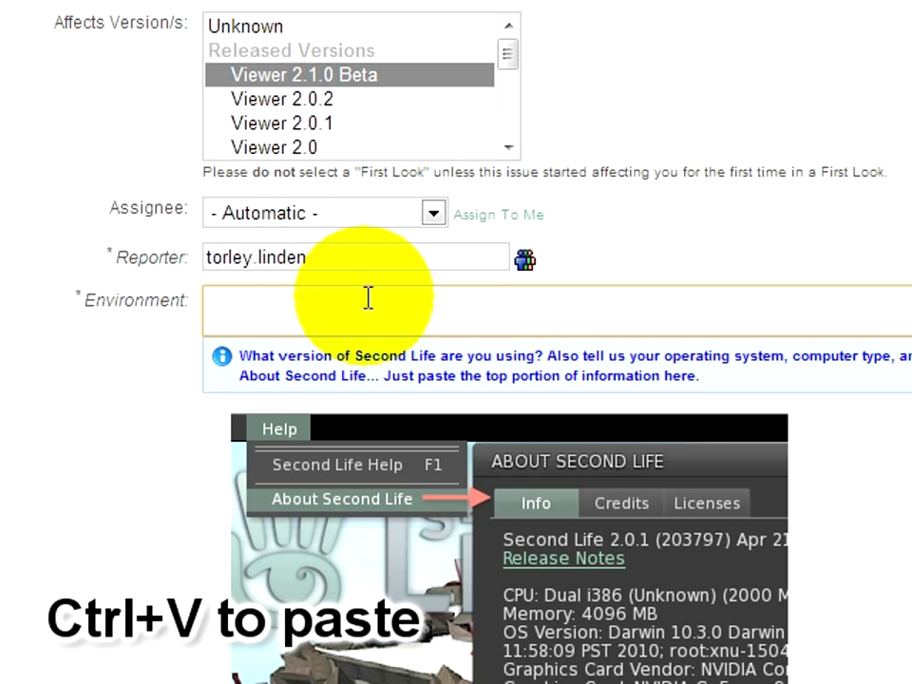
pyautogui.press('ctrl+v')
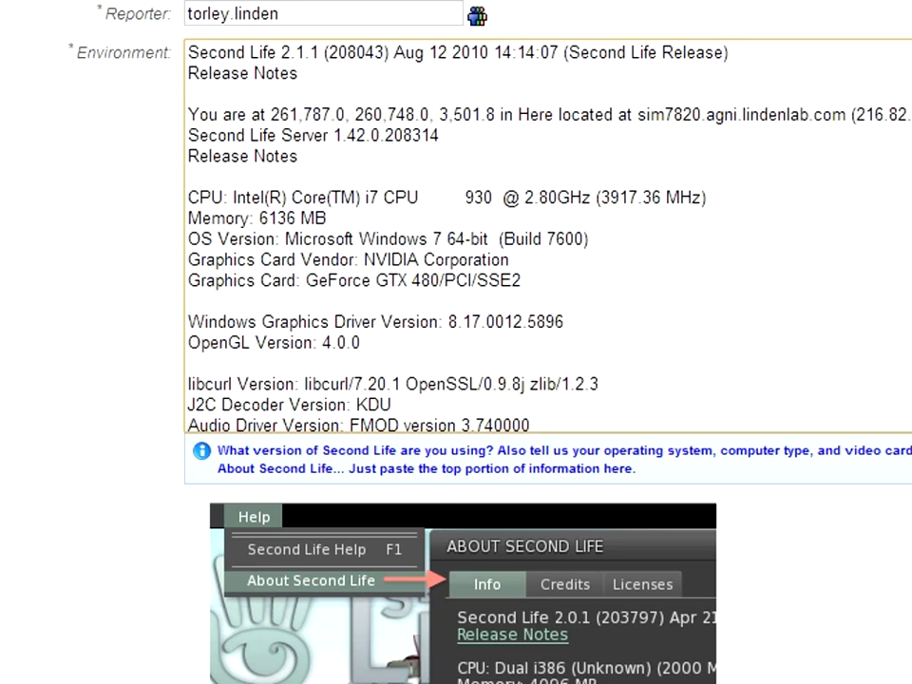
# Type numbered reproduction steps plus OBSERVE and EXPECTED lines into the Description.
pyautogui.scroll(-3)
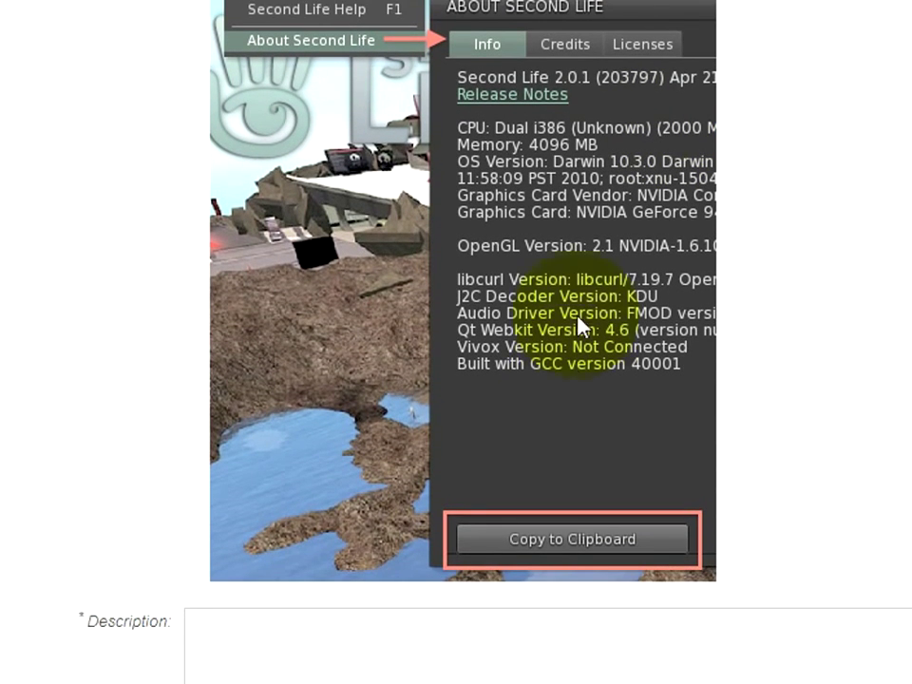
pyautogui.scroll(-3)
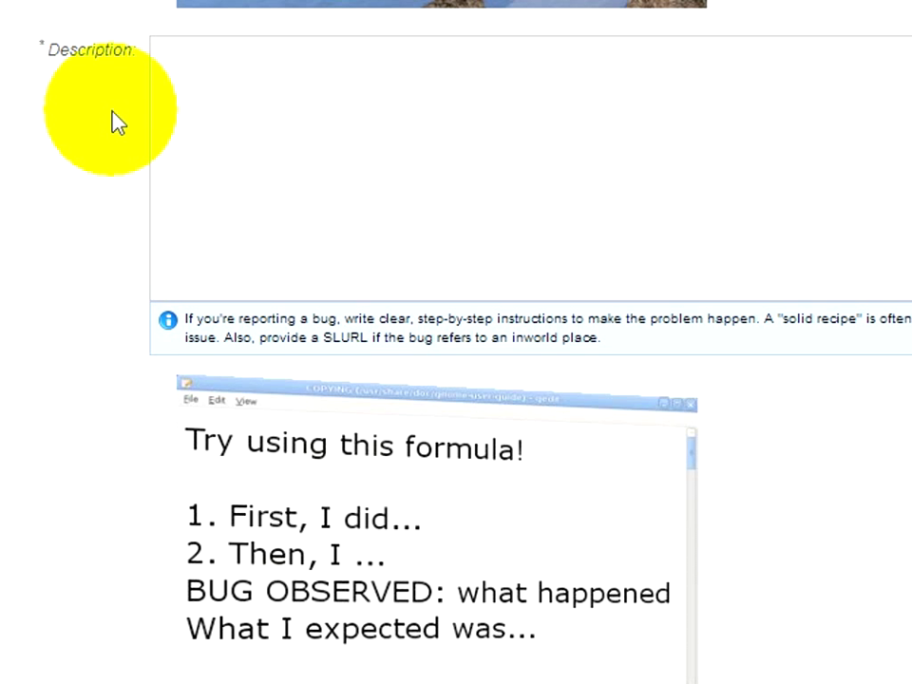
pyautogui.moveTo(91, 133)
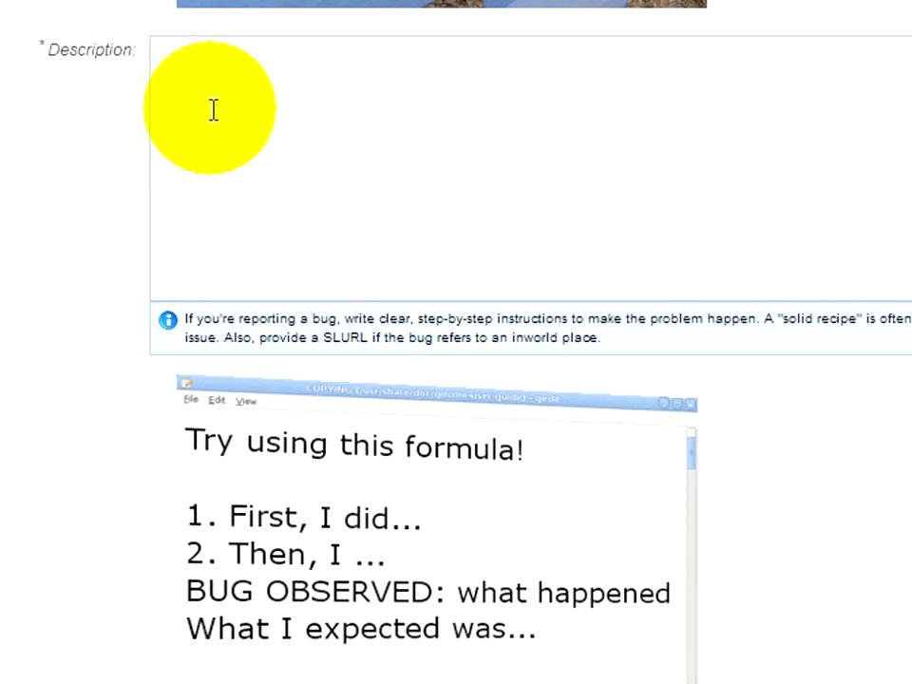
pyautogui.click(214, 109)
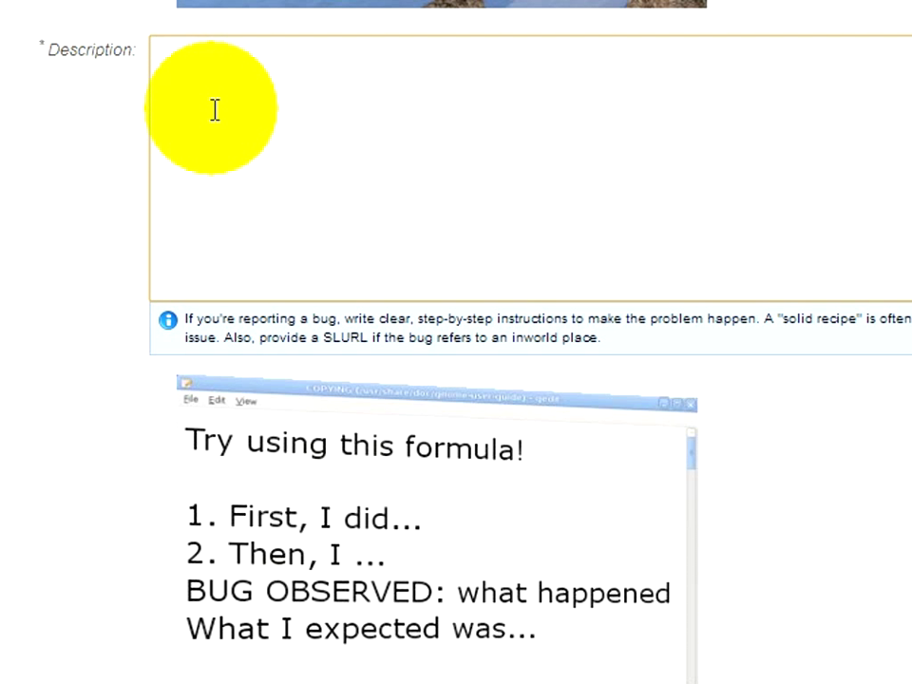
pyautogui.write('1. Right-click a pr')
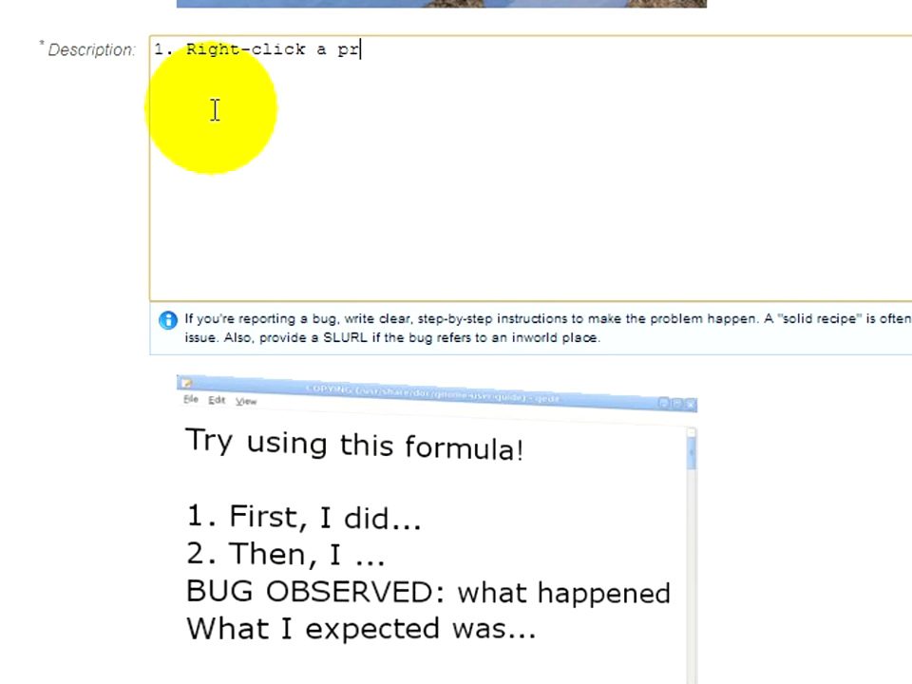
pyautogui.write('im and choose Edit')
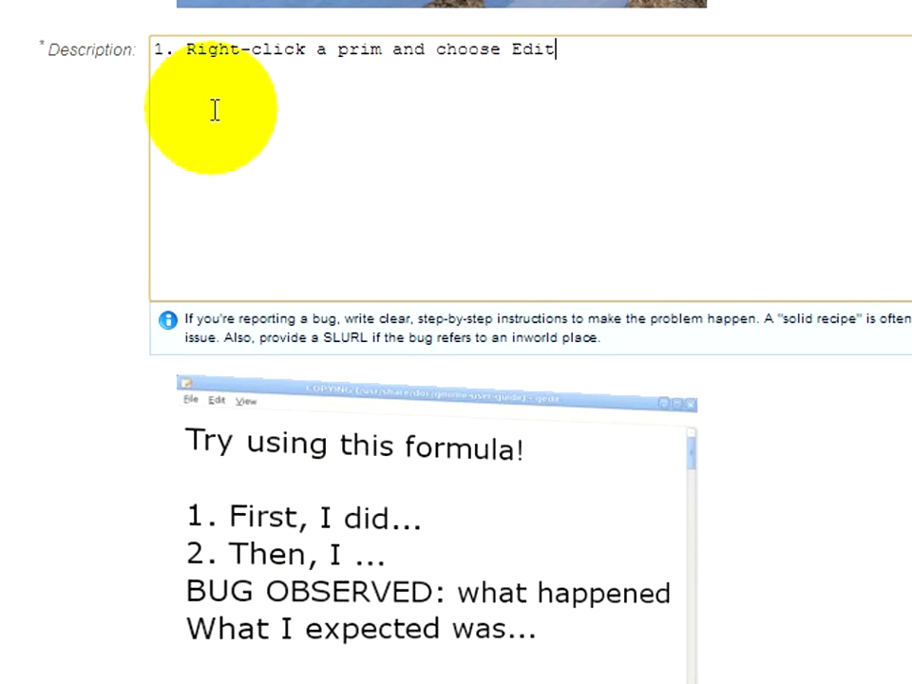
pyautogui.write('.')
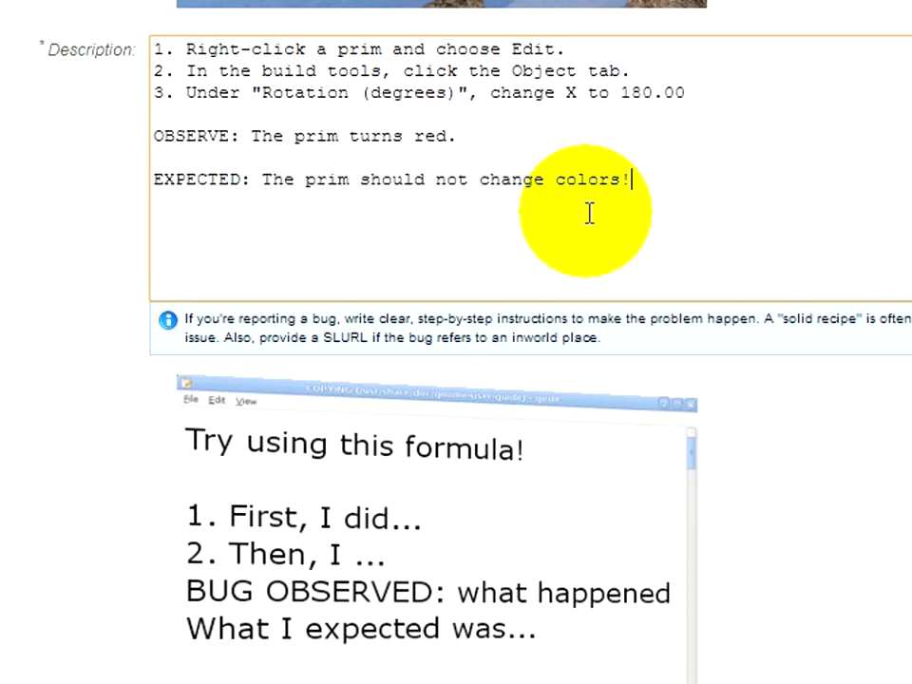
pyautogui.moveTo(333, 114)
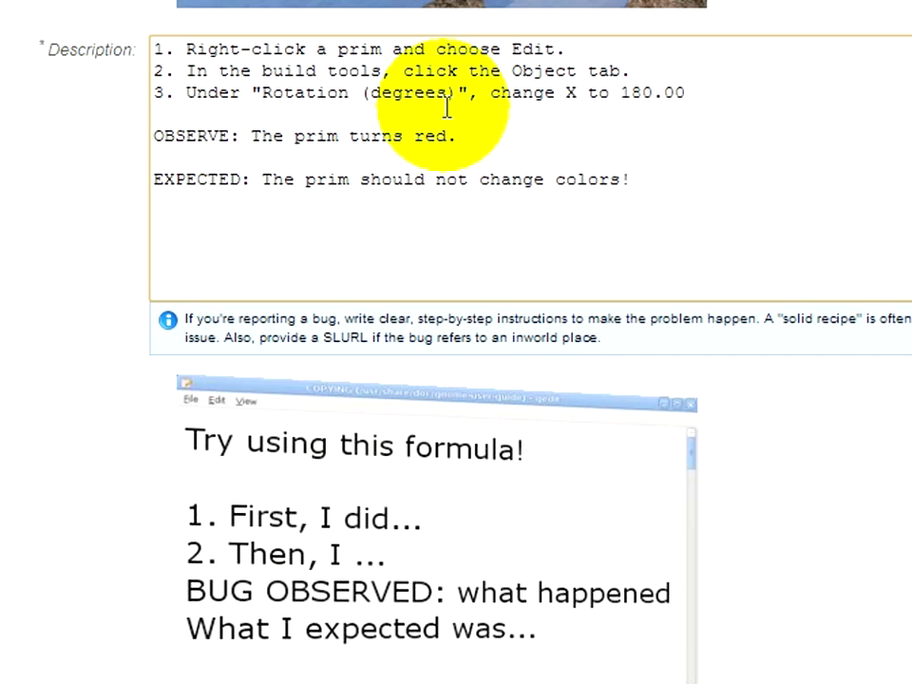
pyautogui.moveTo(651, 187)
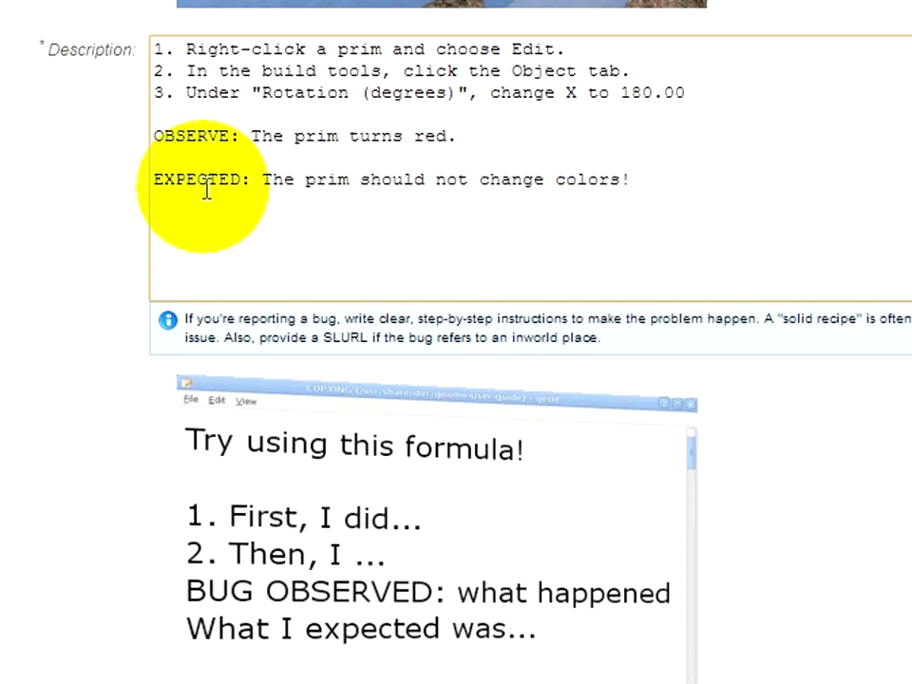
pyautogui.moveTo(262, 179); pyautogui.dragTo(632, 180)
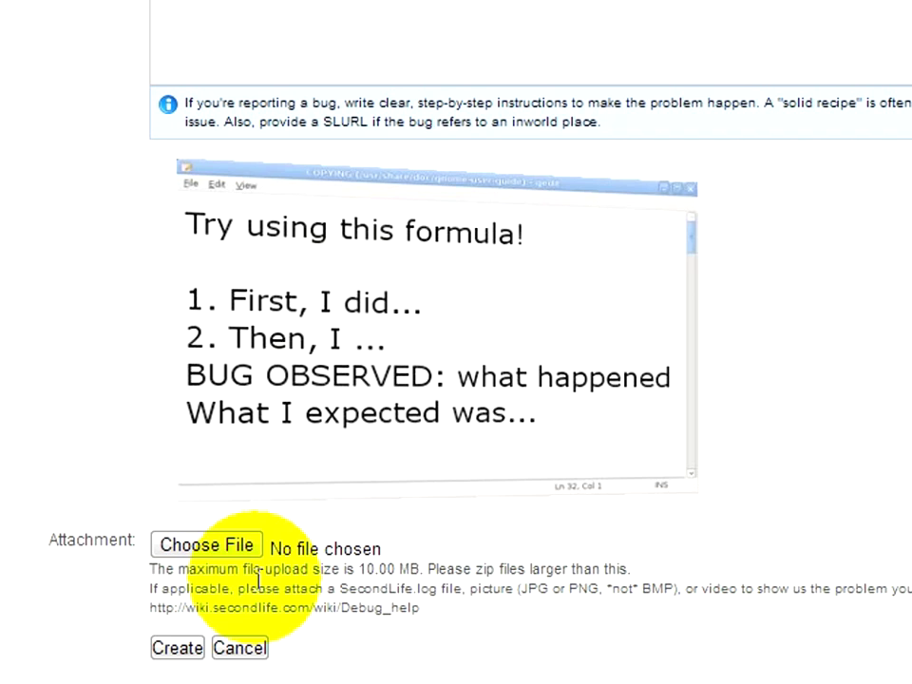
# Attach the screenshot Red rotated prim_001.jpg to the issue.
pyautogui.click(205, 544)
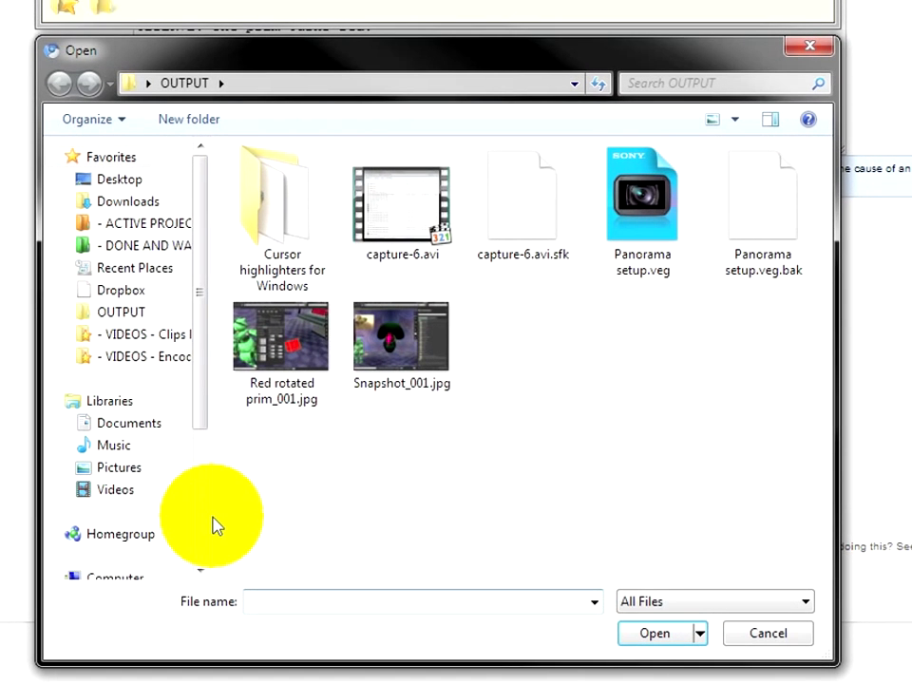
pyautogui.click(280, 335)
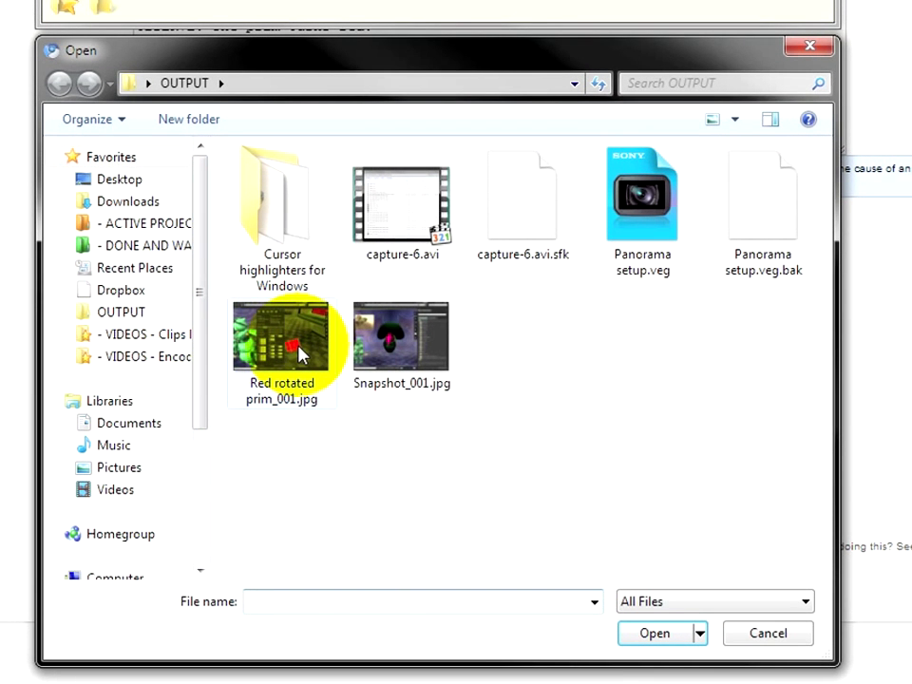
pyautogui.click(281, 335)
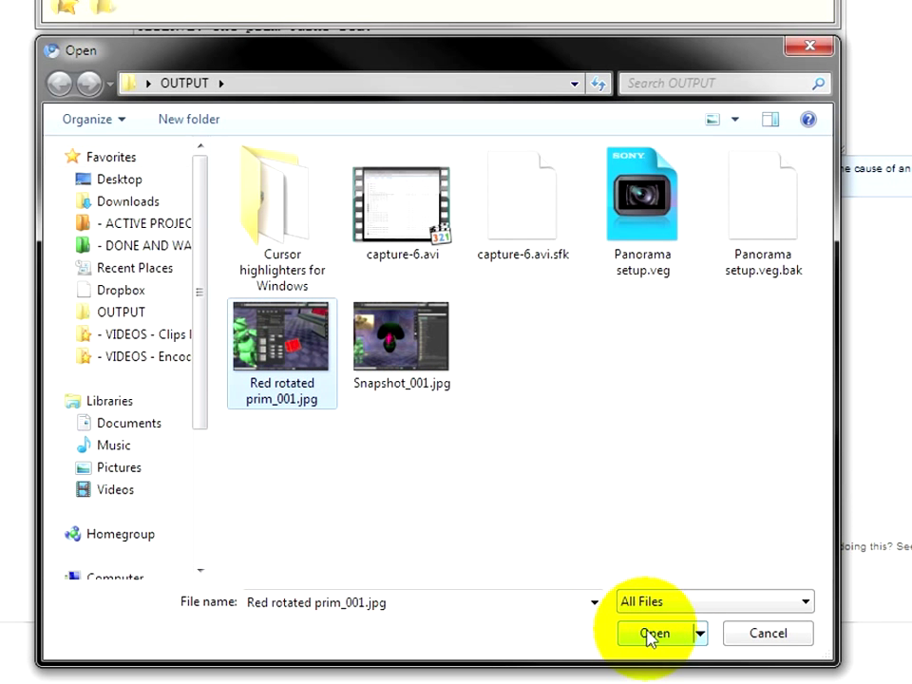
pyautogui.click(654, 633)
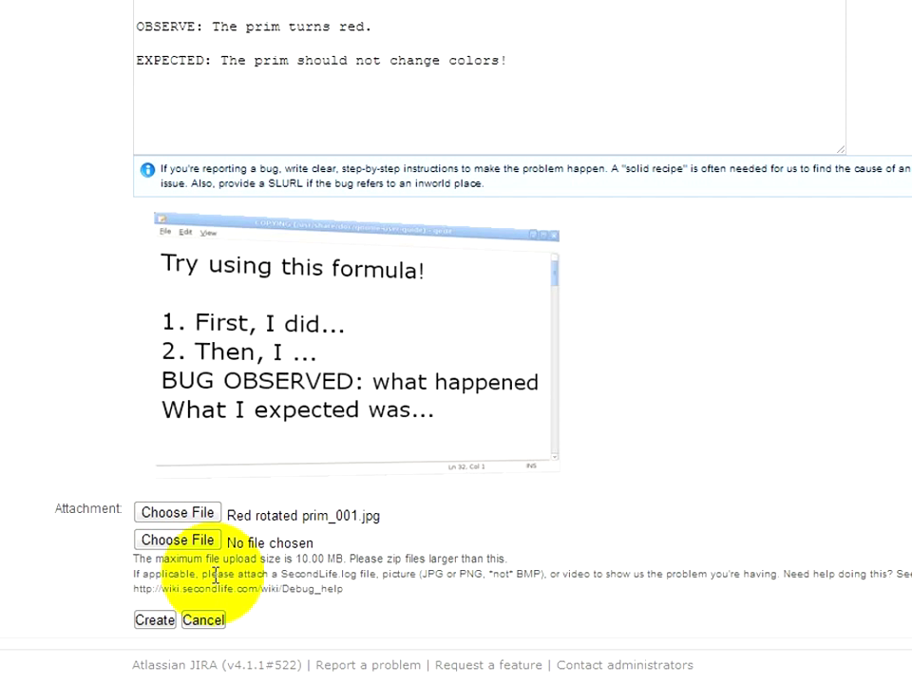
pyautogui.moveTo(154, 620)
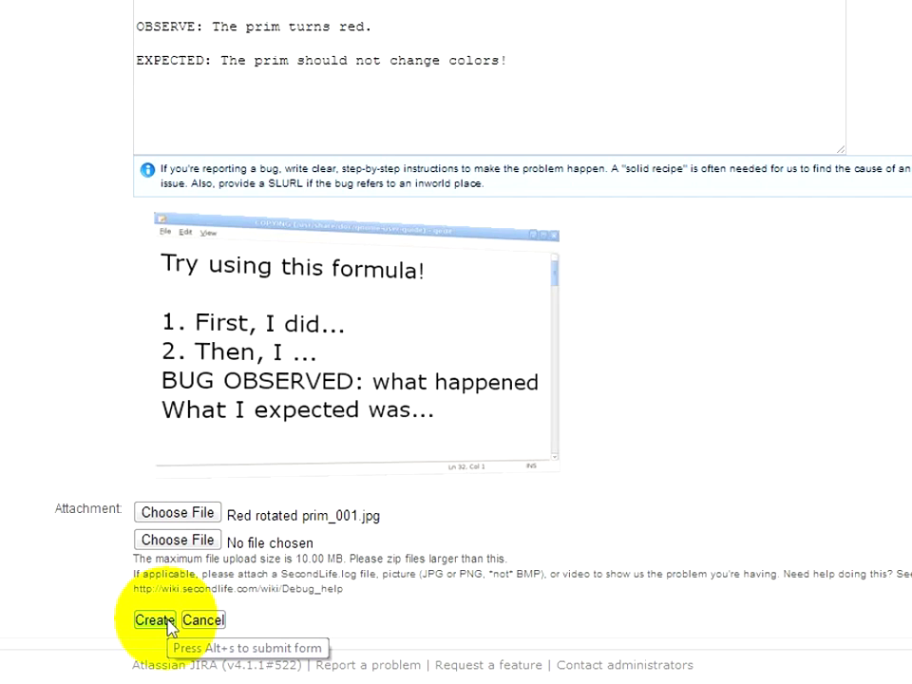
# Submit the form to create bug VWR-20262 and review the result.
pyautogui.click(153, 621)
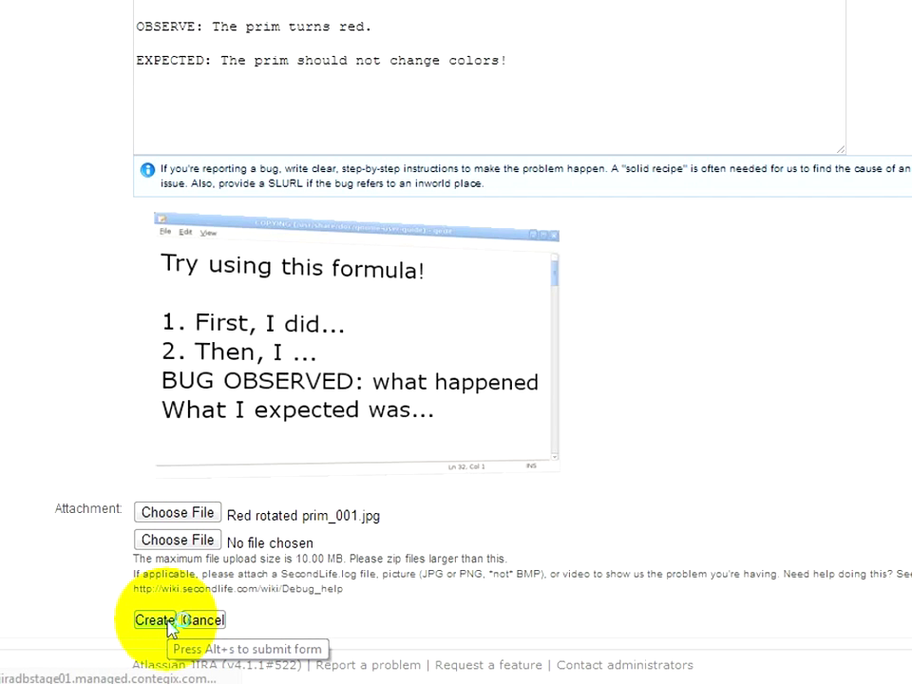
pyautogui.click(153, 620)
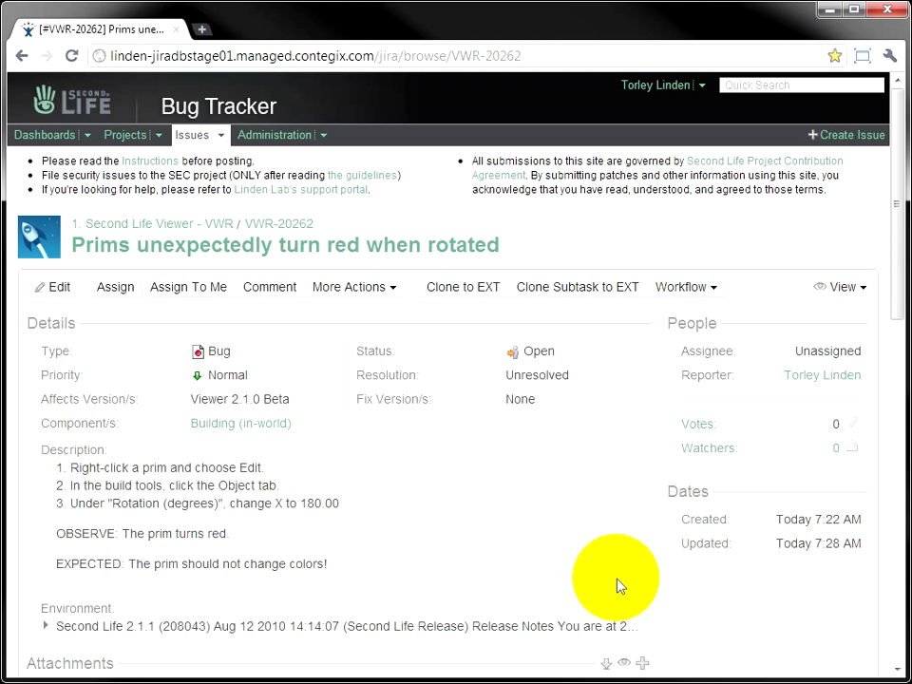
pyautogui.moveTo(616, 581)
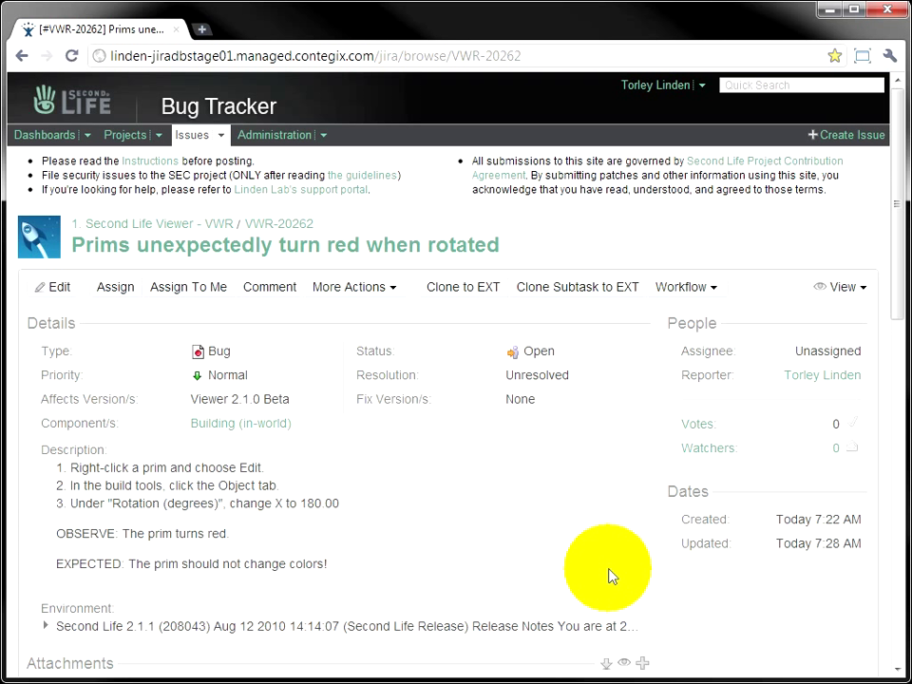
pyautogui.moveTo(605, 564)
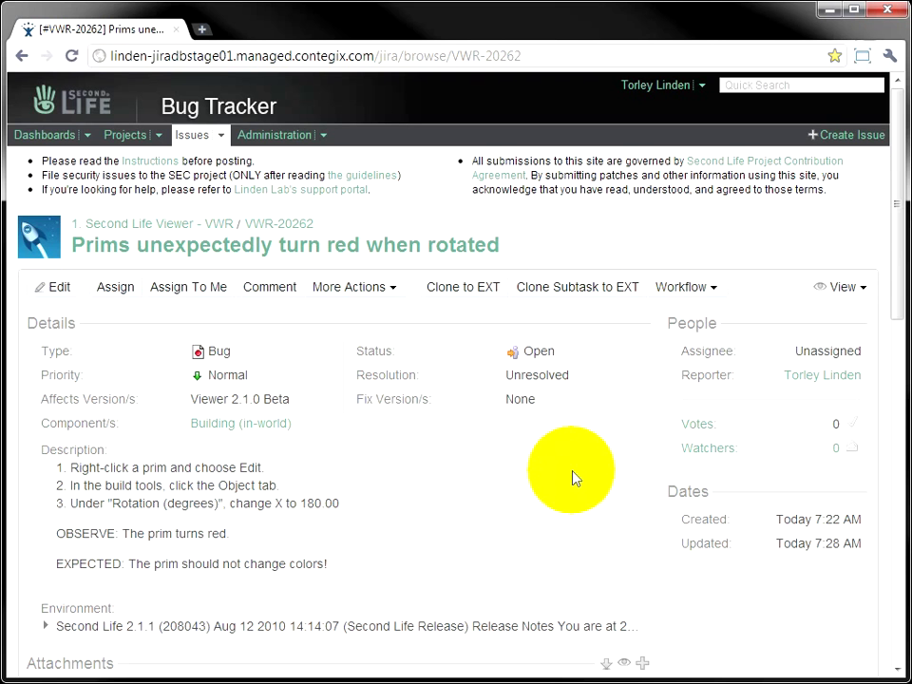
pyautogui.scroll(-3)
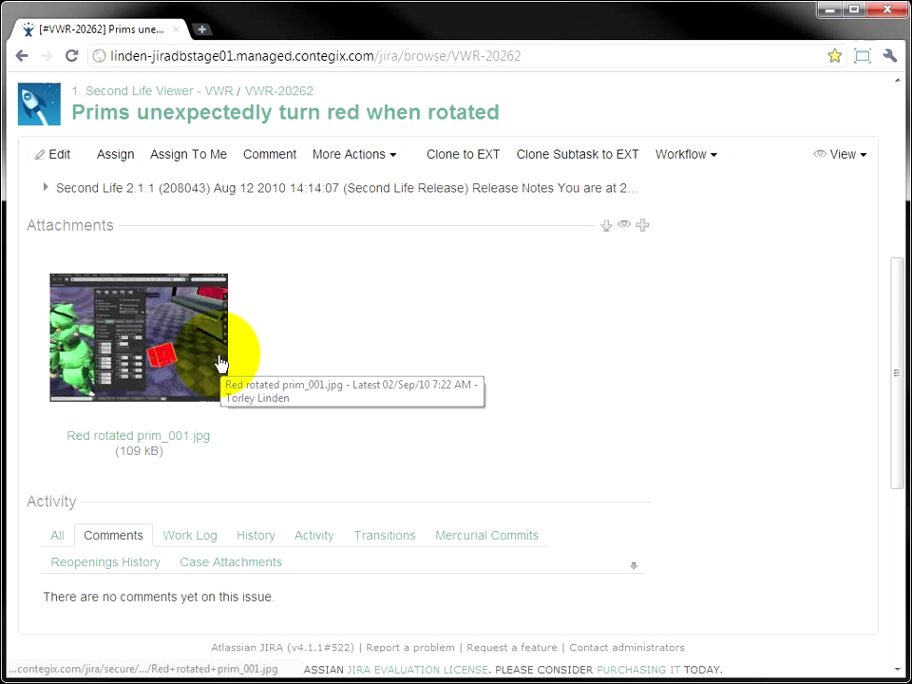
pyautogui.moveTo(173, 359)
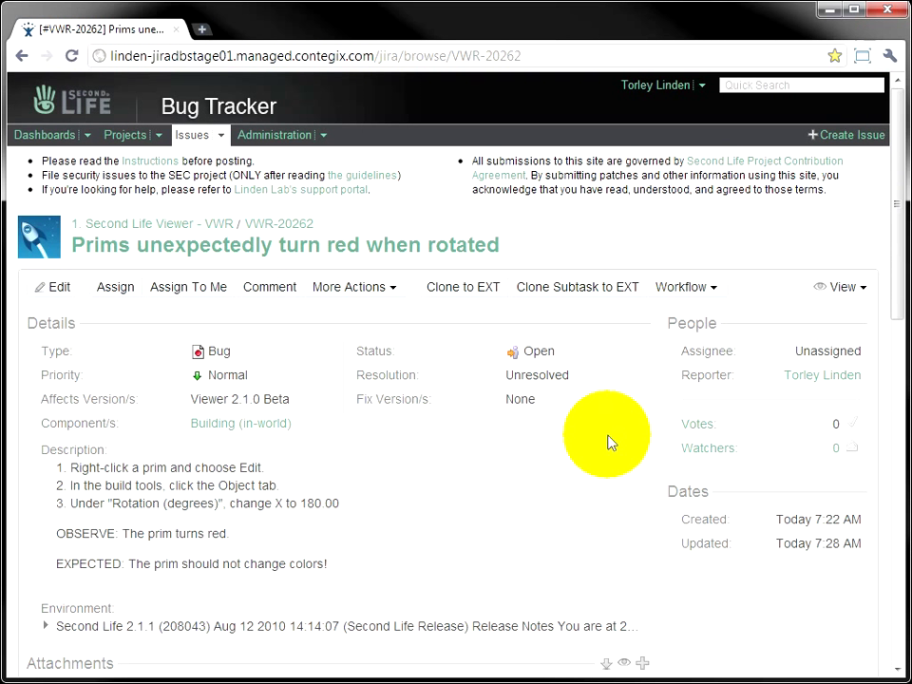
pyautogui.moveTo(103, 390)
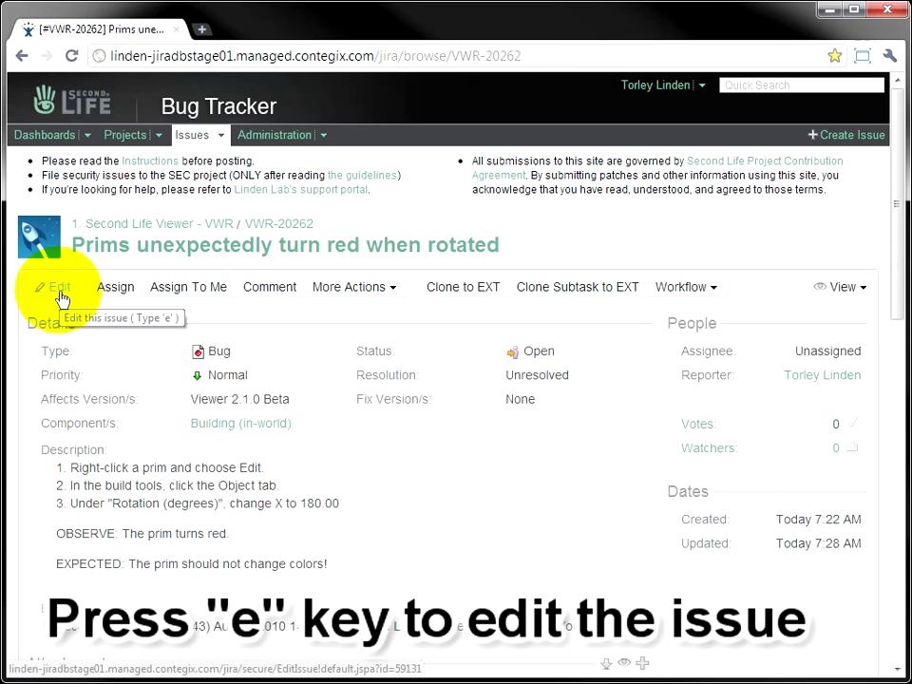
# Save VWR-20262's edit form without changes and open an empty comment entry.
pyautogui.press('e')
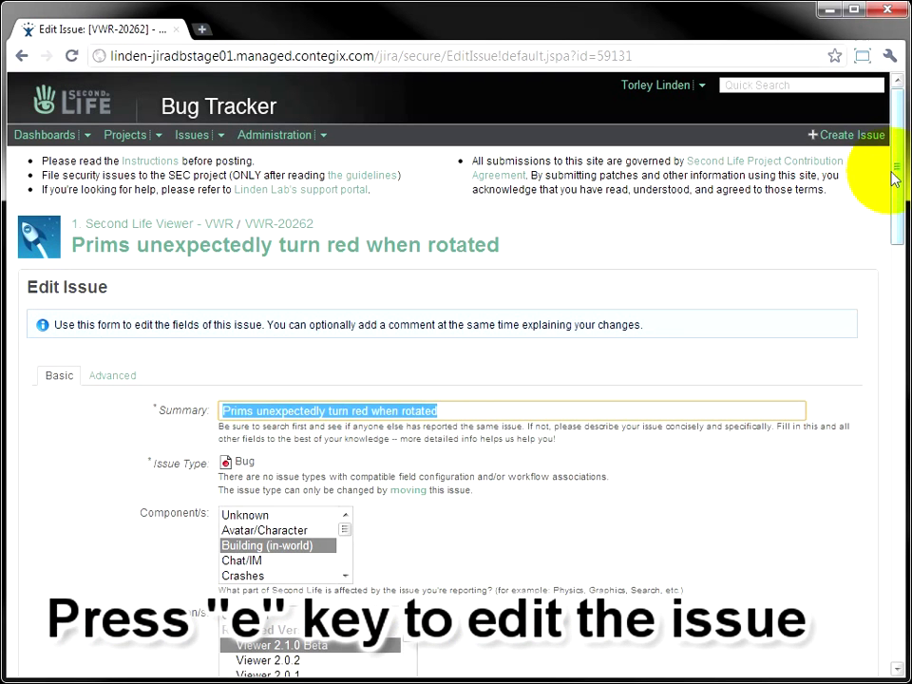
pyautogui.scroll(-3)
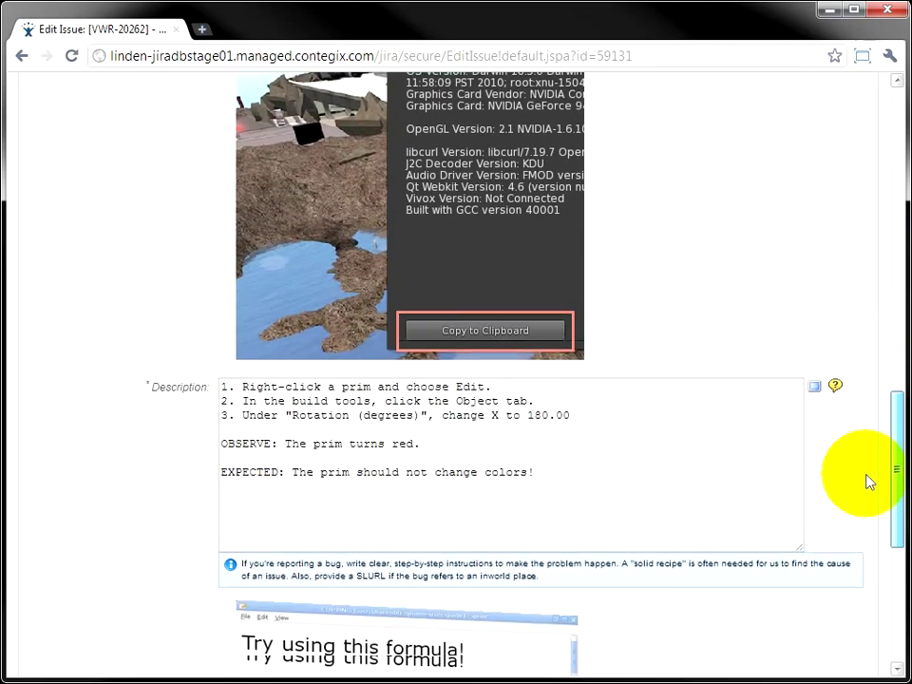
pyautogui.scroll(-3)
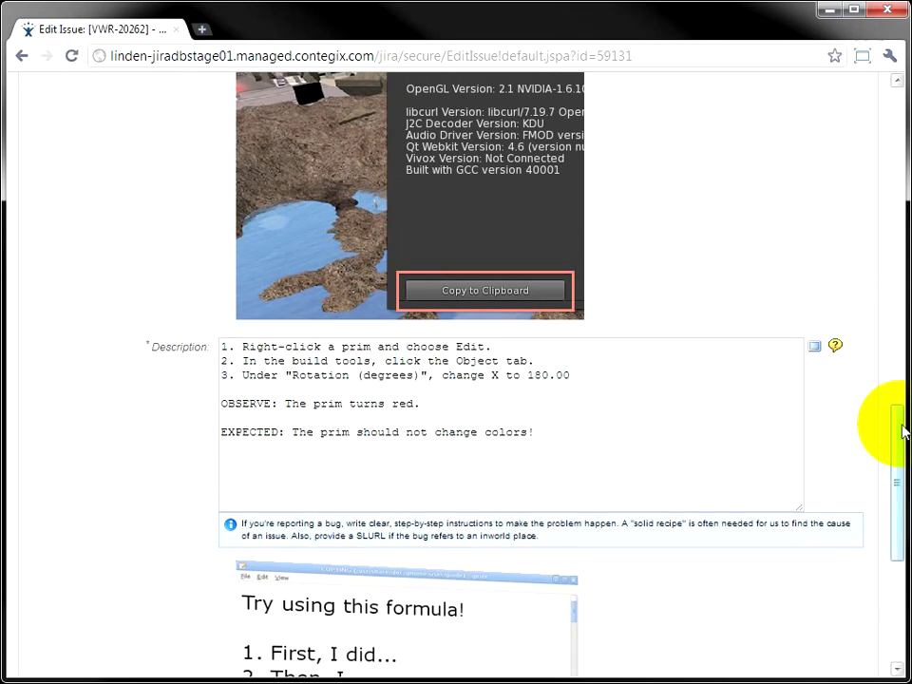
pyautogui.click(238, 598)
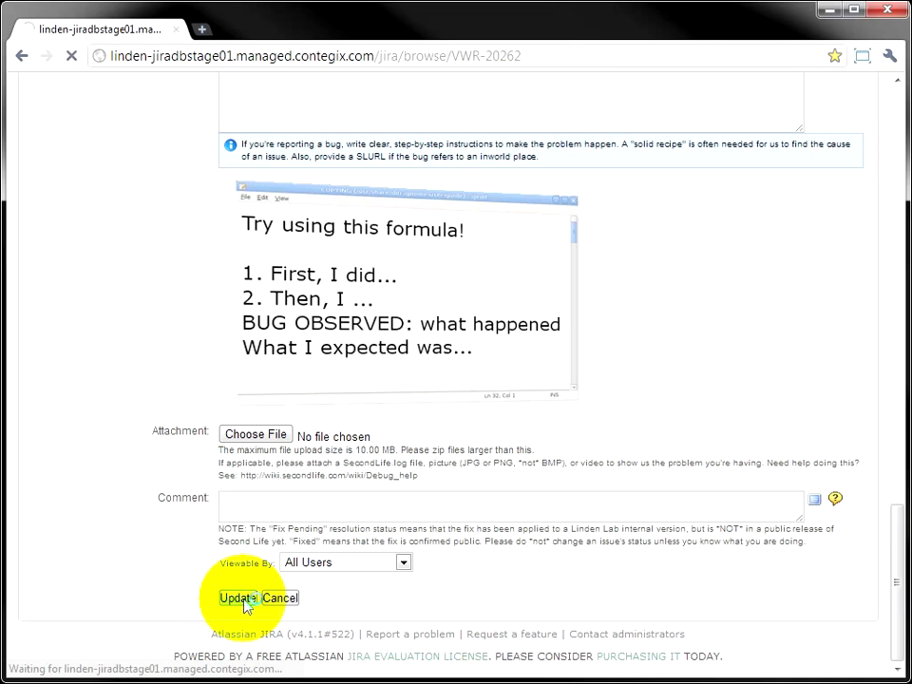
pyautogui.click(238, 597)
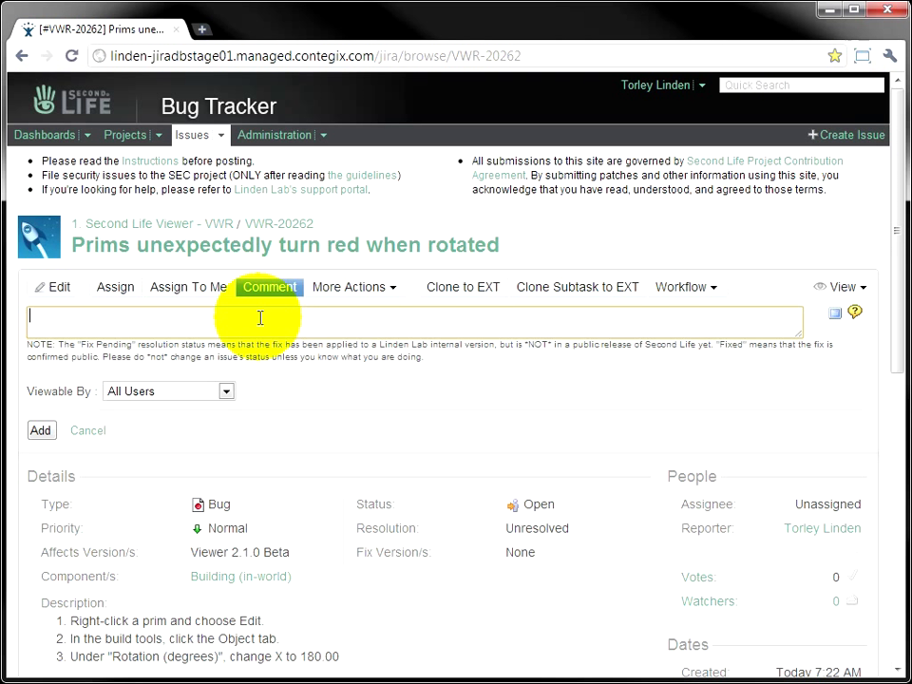
# Add the comment "OMG COMMENT!" to VWR-20262.
pyautogui.write('OMG')
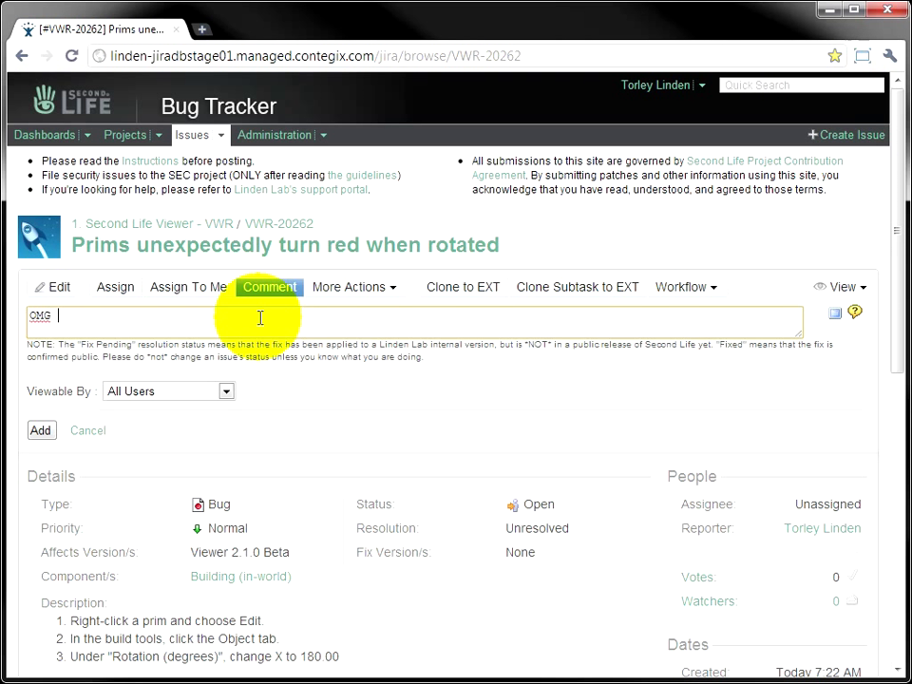
pyautogui.write('COMMENT!')
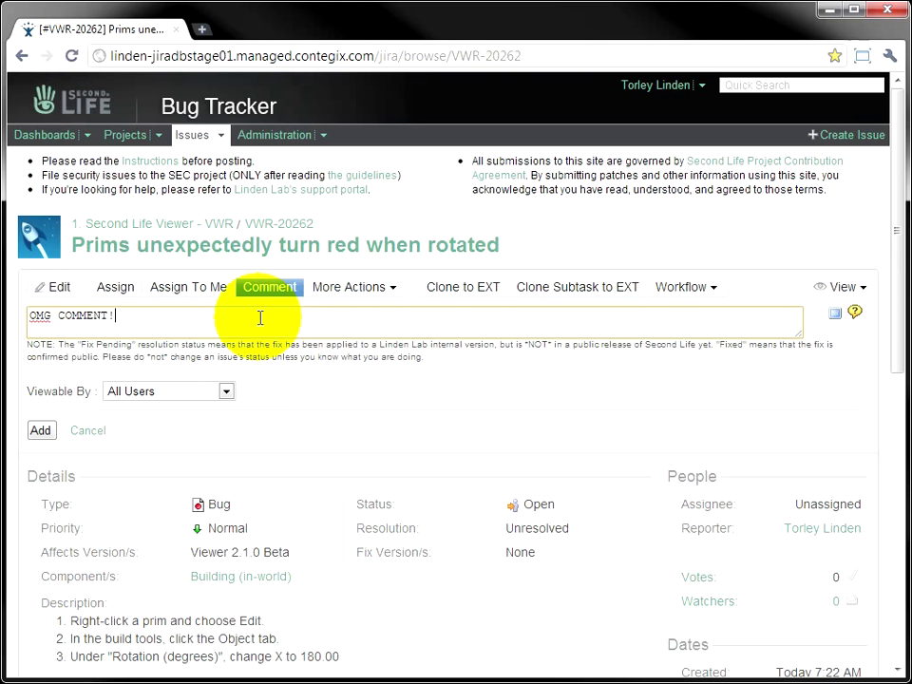
pyautogui.click(41, 430)
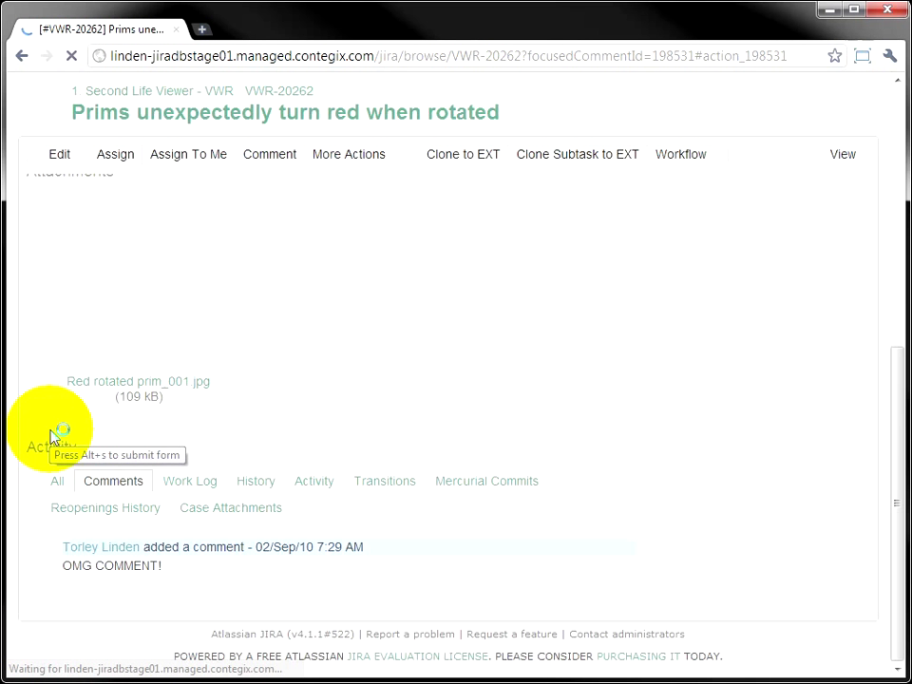